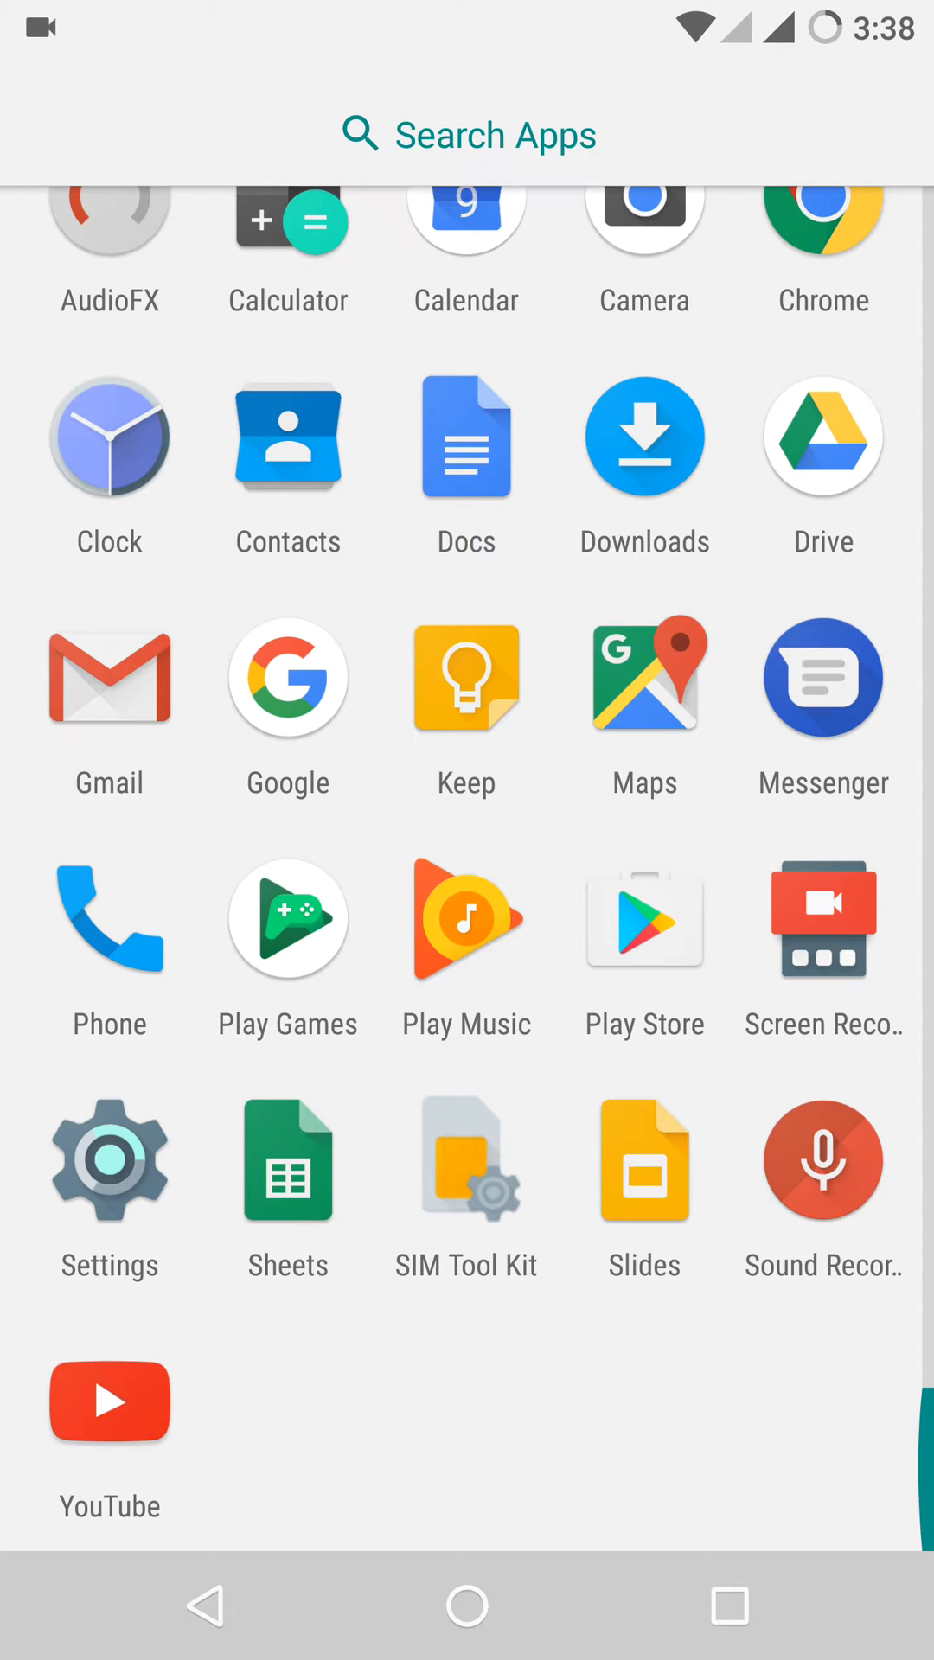
- Open the Settings app from the launcher and scroll down to About phone
click(466, 1609)
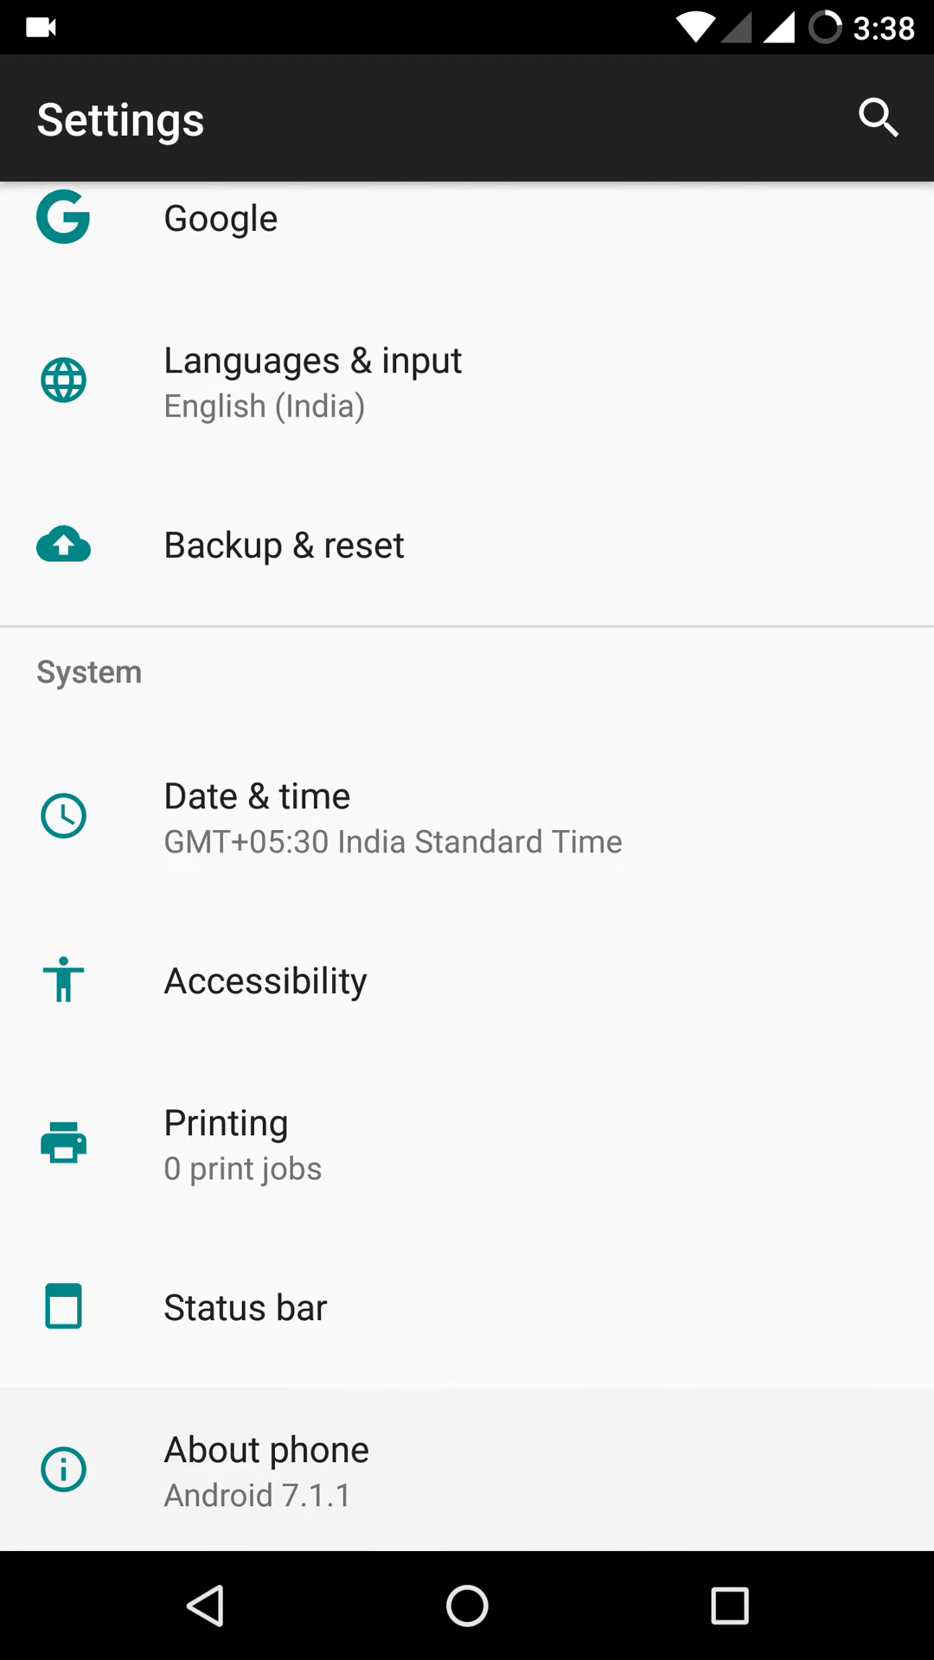
- View About phone's Android 7.1.1 and CyanogenMod 14.1 version details
click(265, 1448)
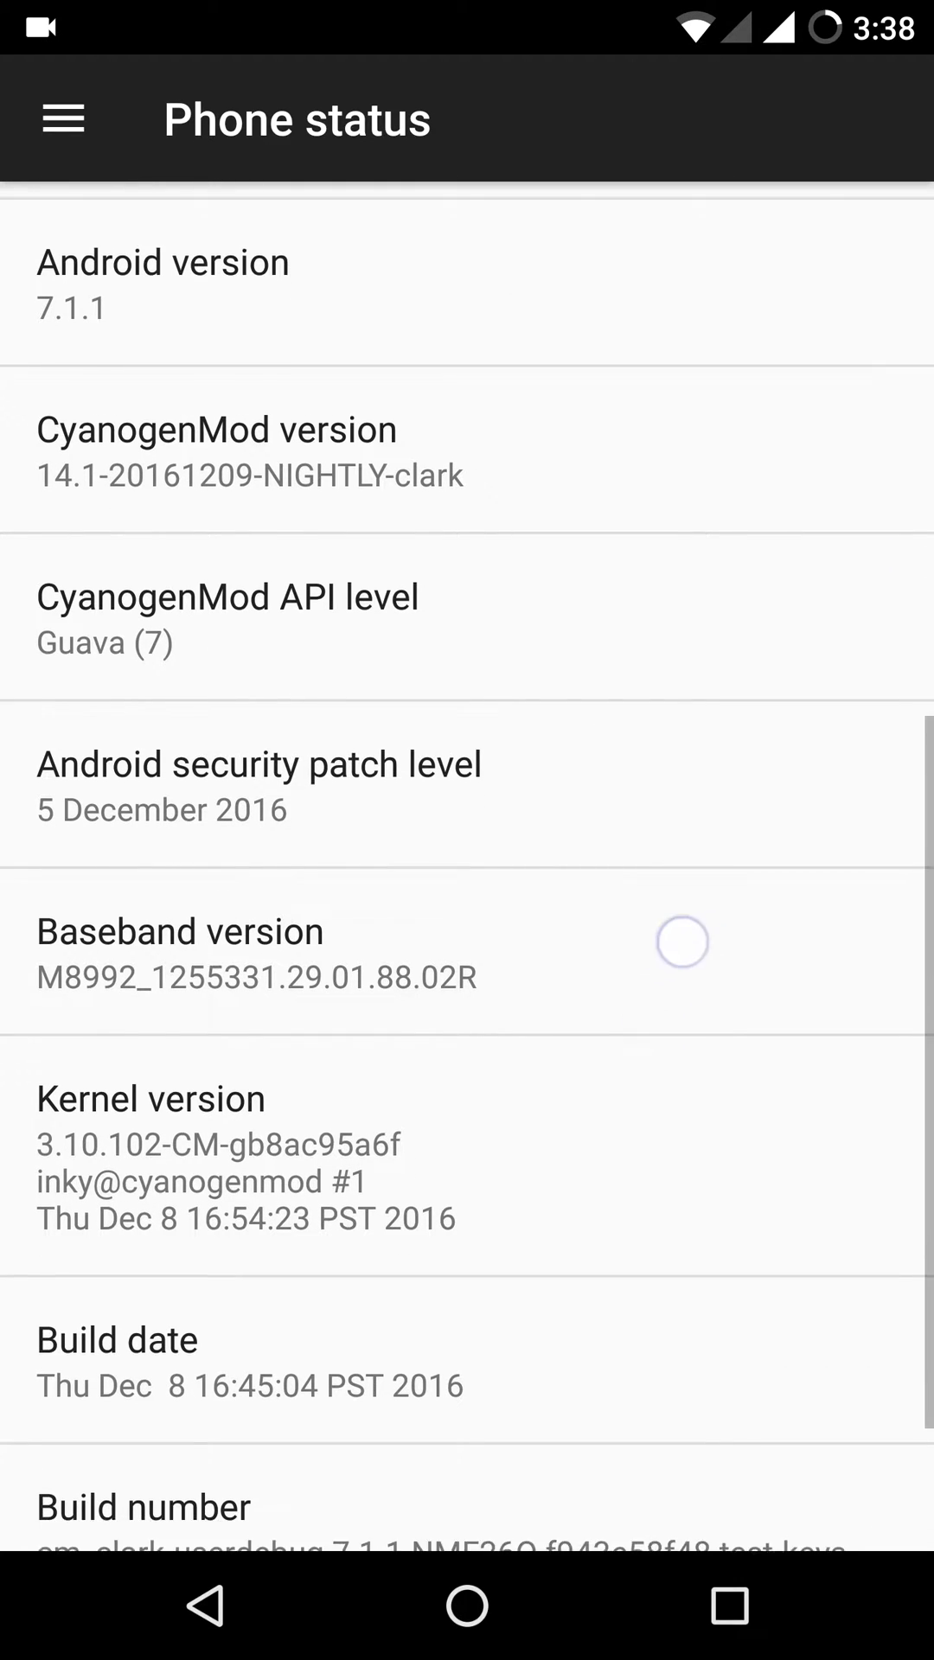
scroll(down, 3)
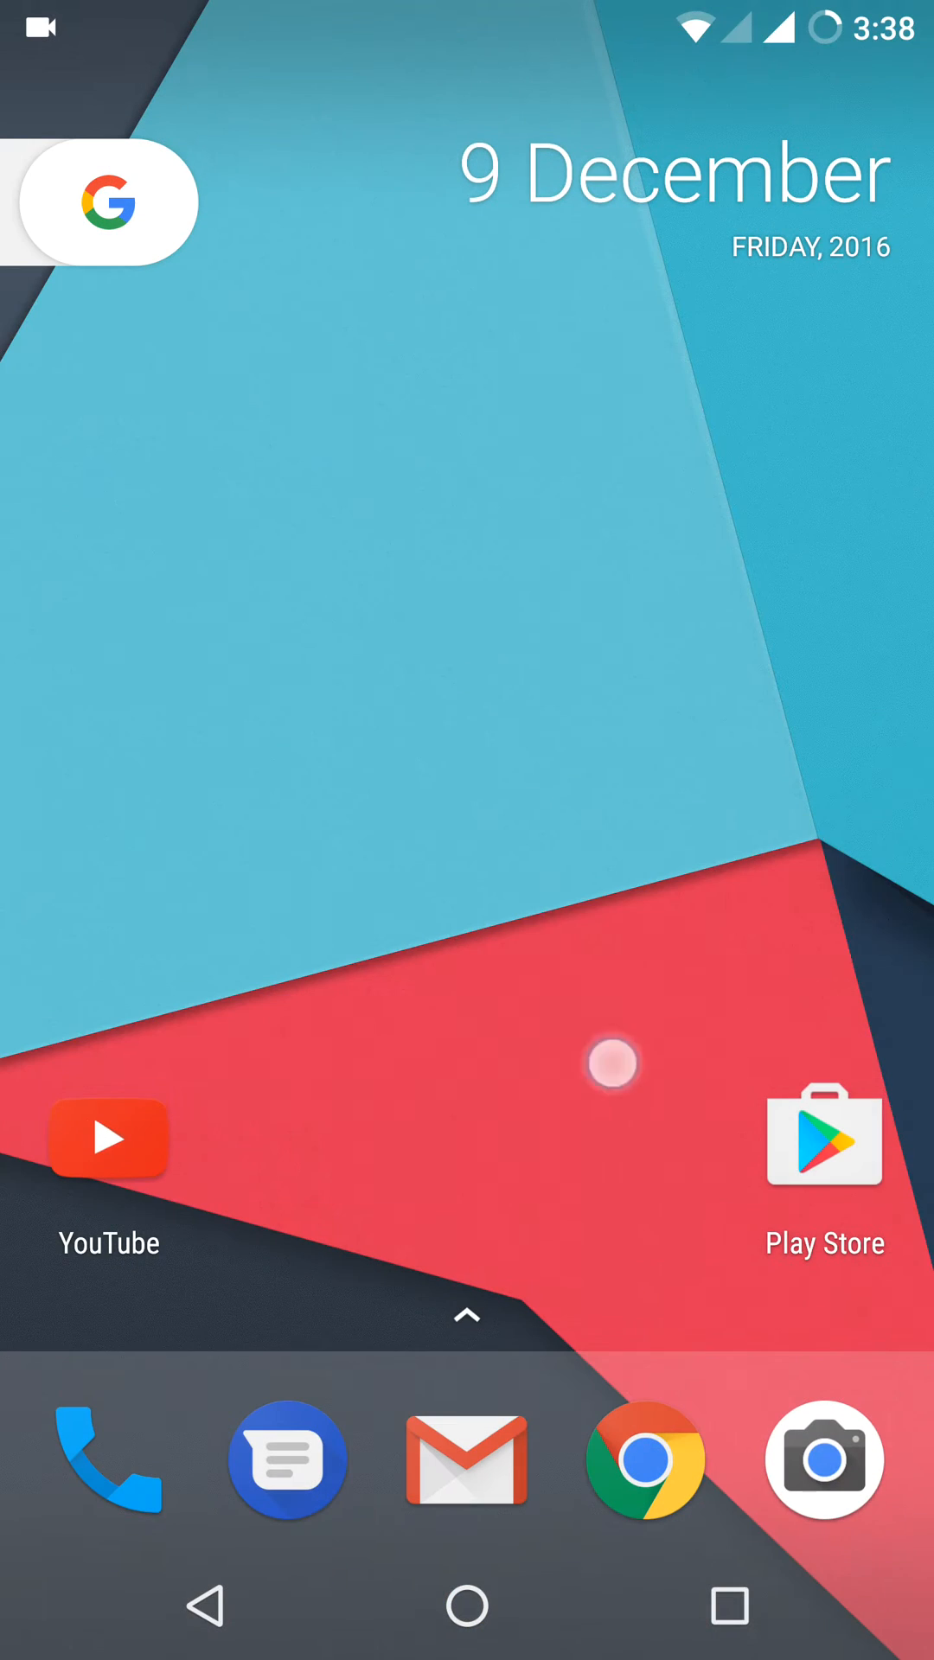
- Show Play Store and YouTube shortcuts (Trending, Subscriptions, Search), then open the app drawer
click(825, 1140)
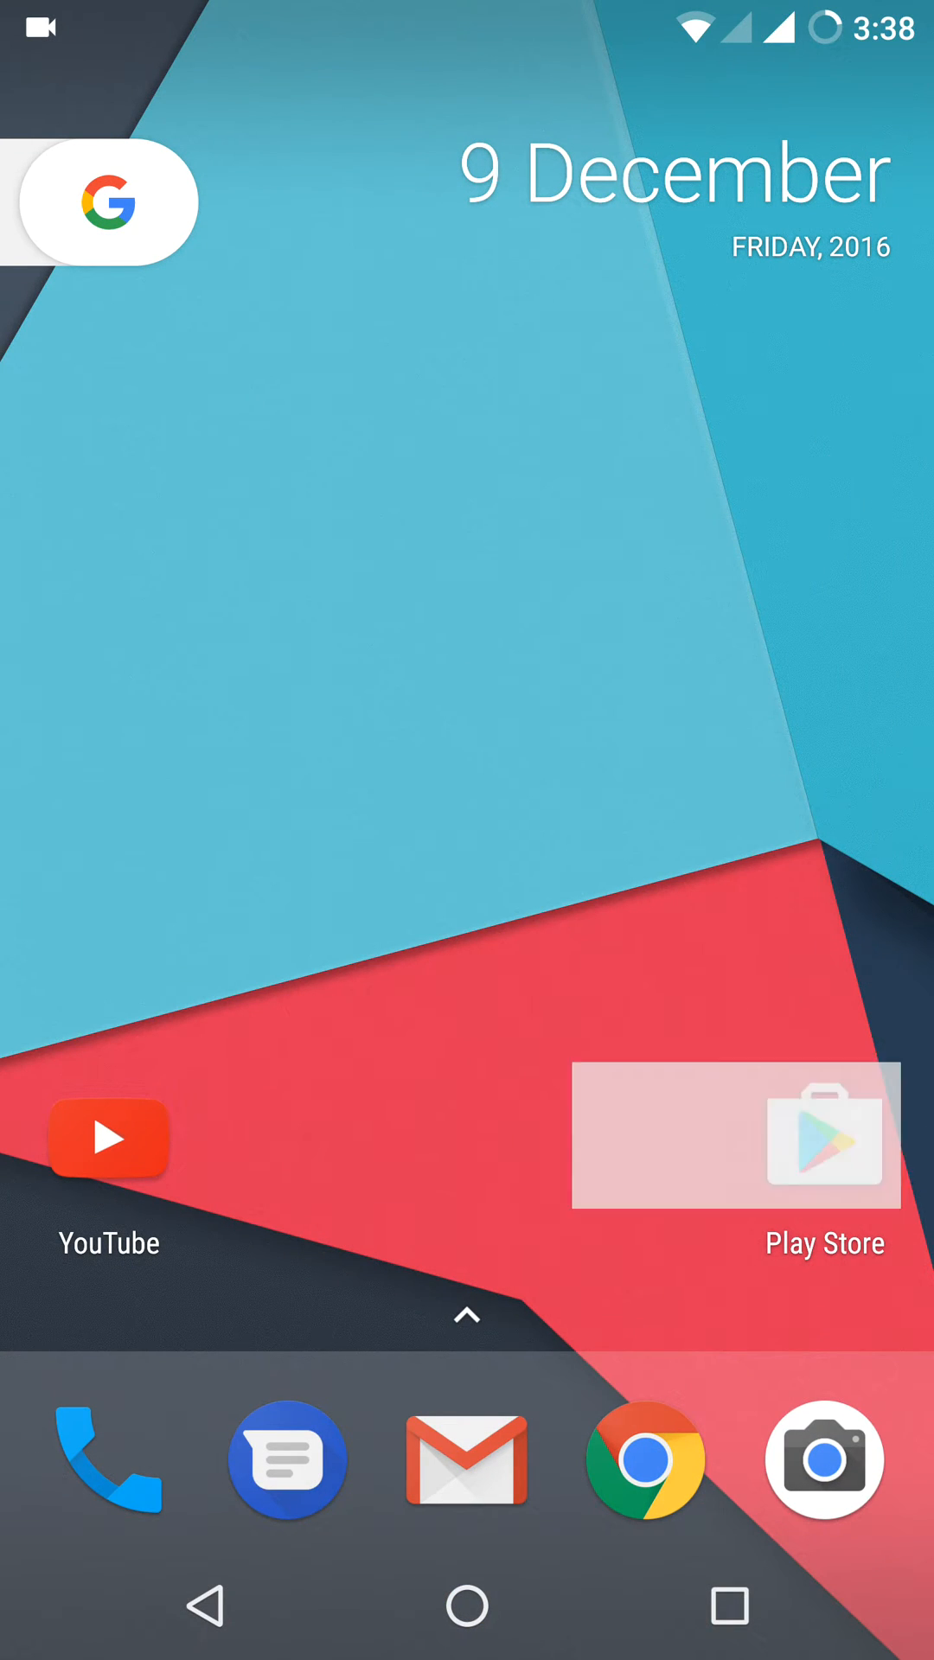
click(467, 1315)
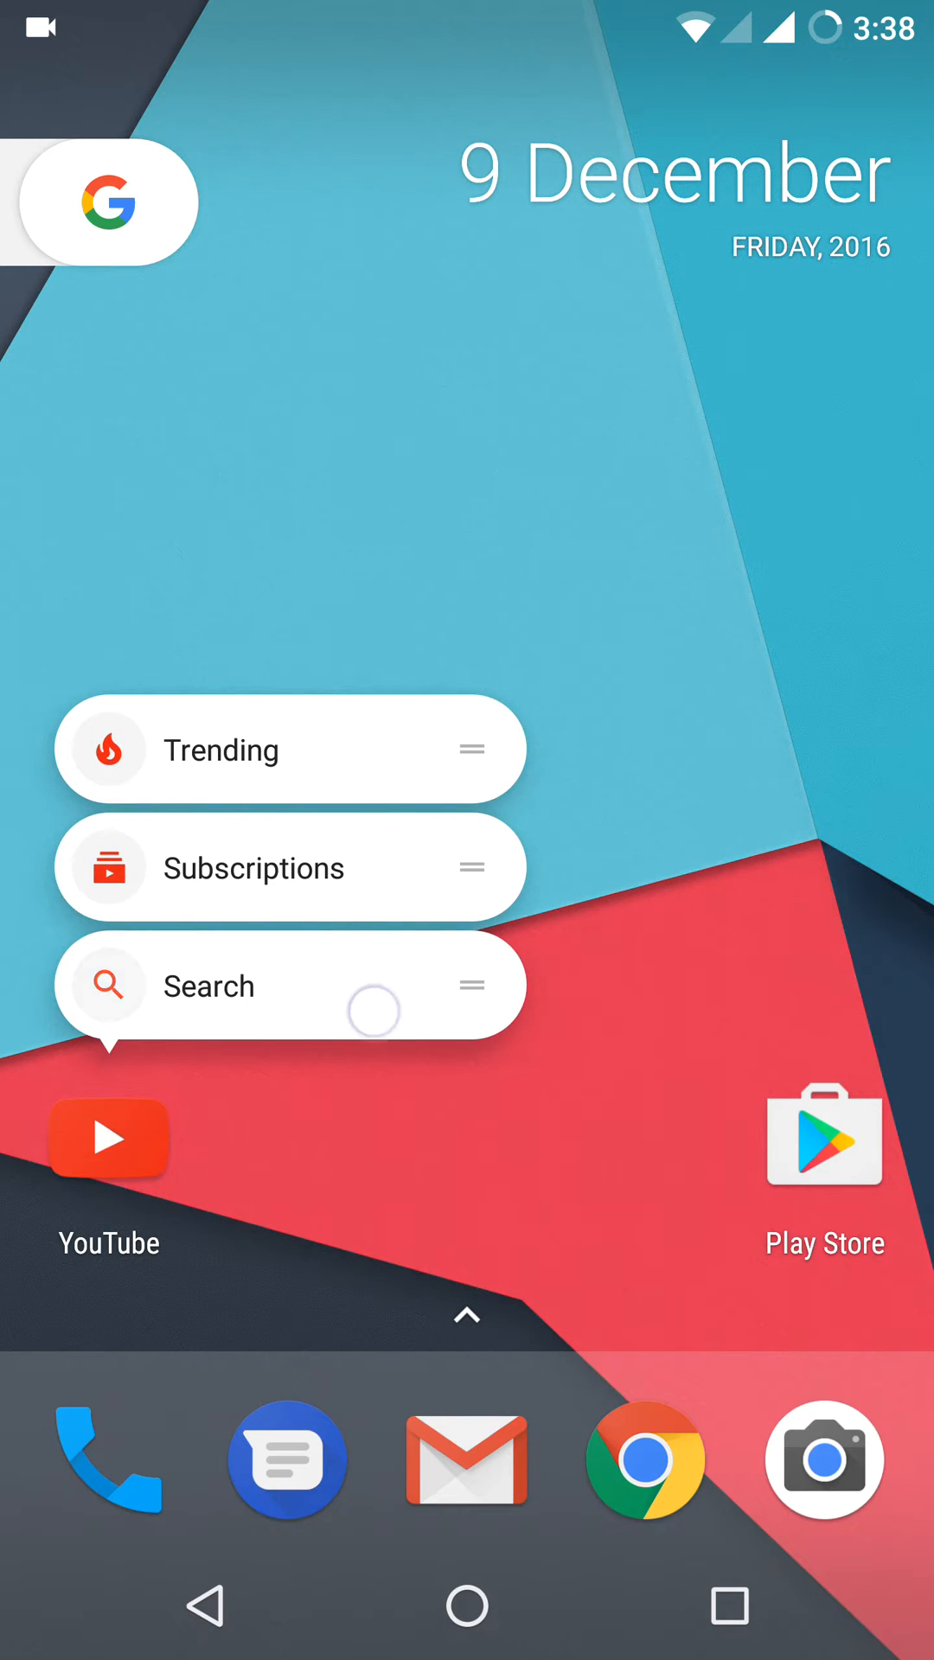
click(466, 1315)
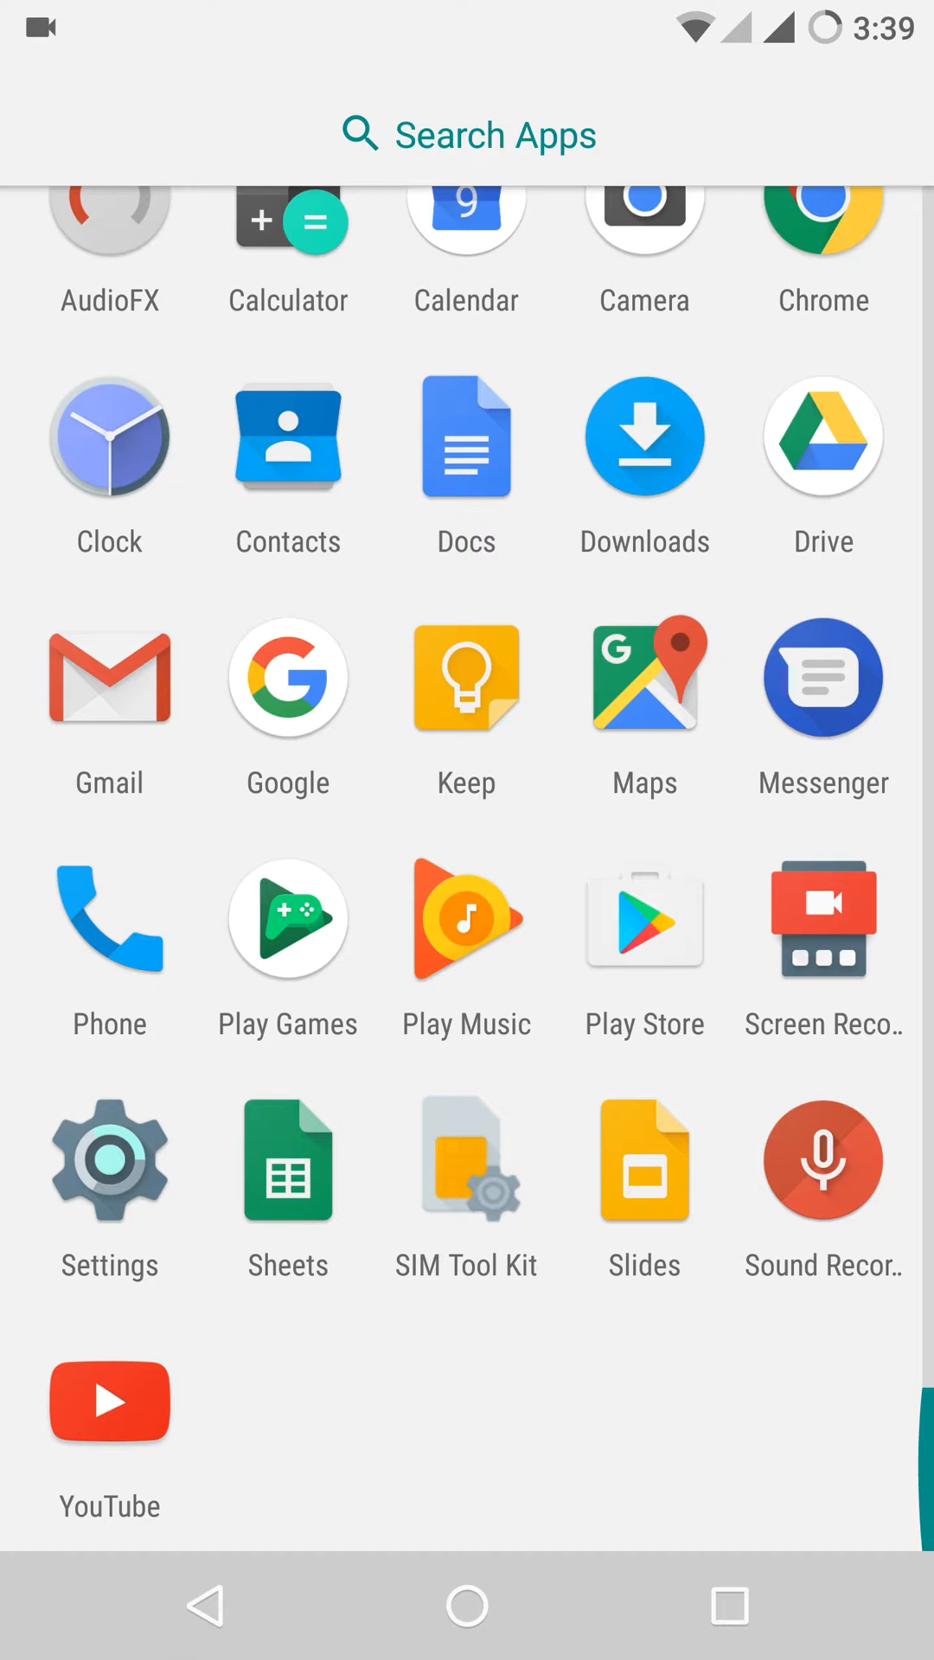
- Scroll through the installed apps list and launch Settings
scroll(down, 3)
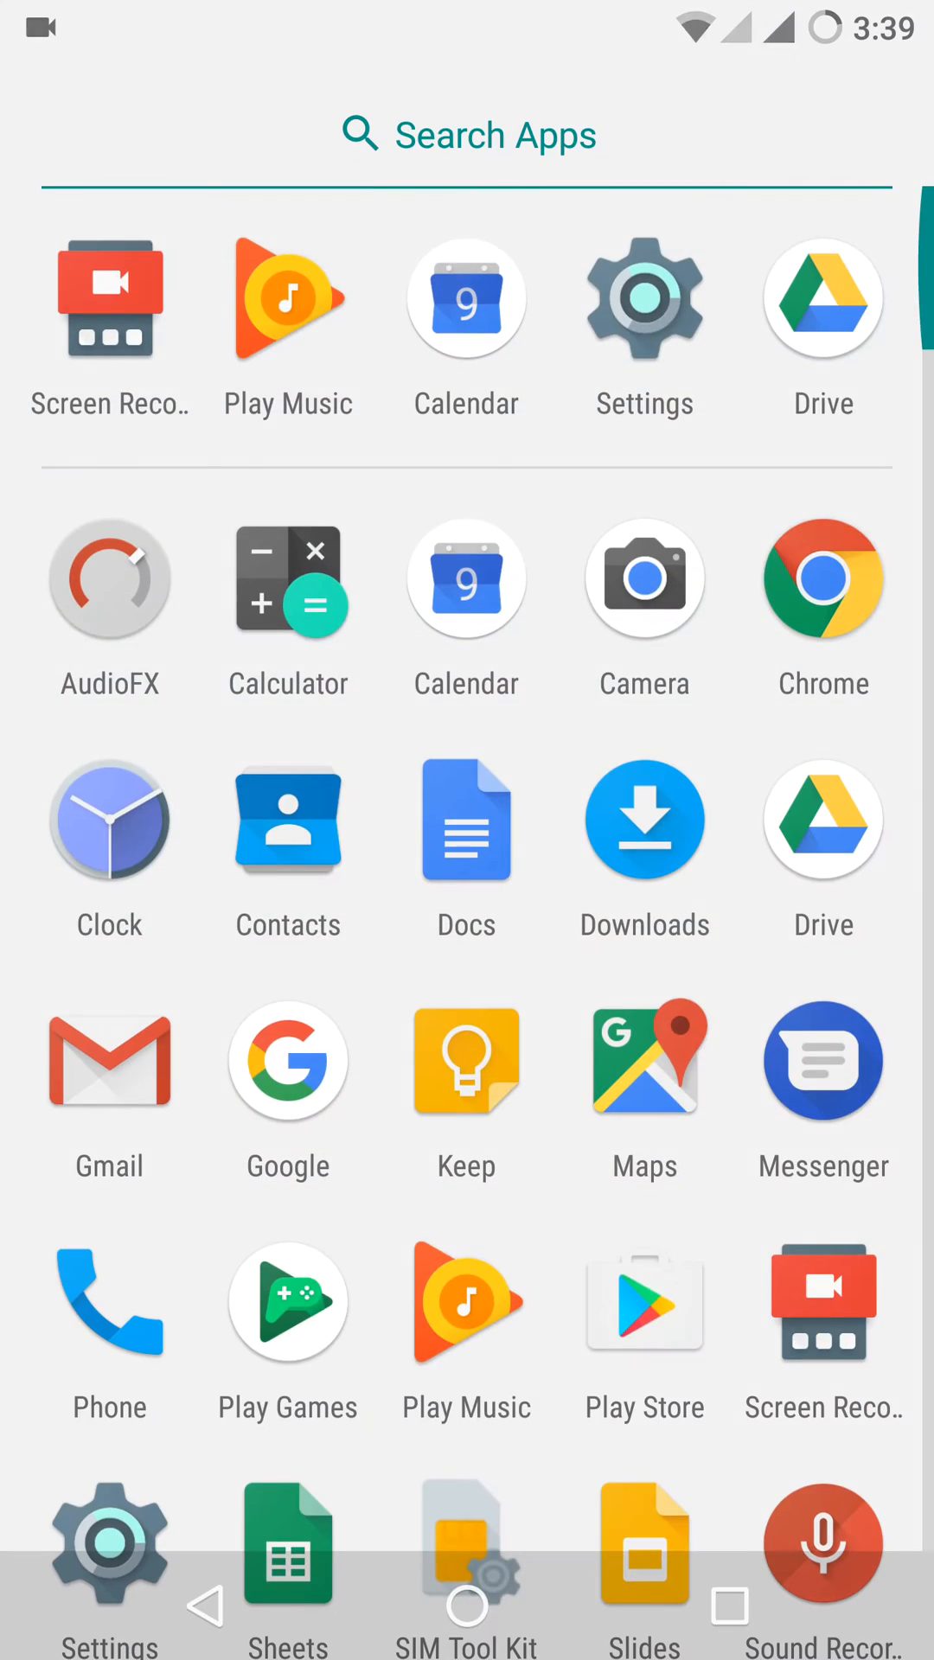
scroll(down, 3)
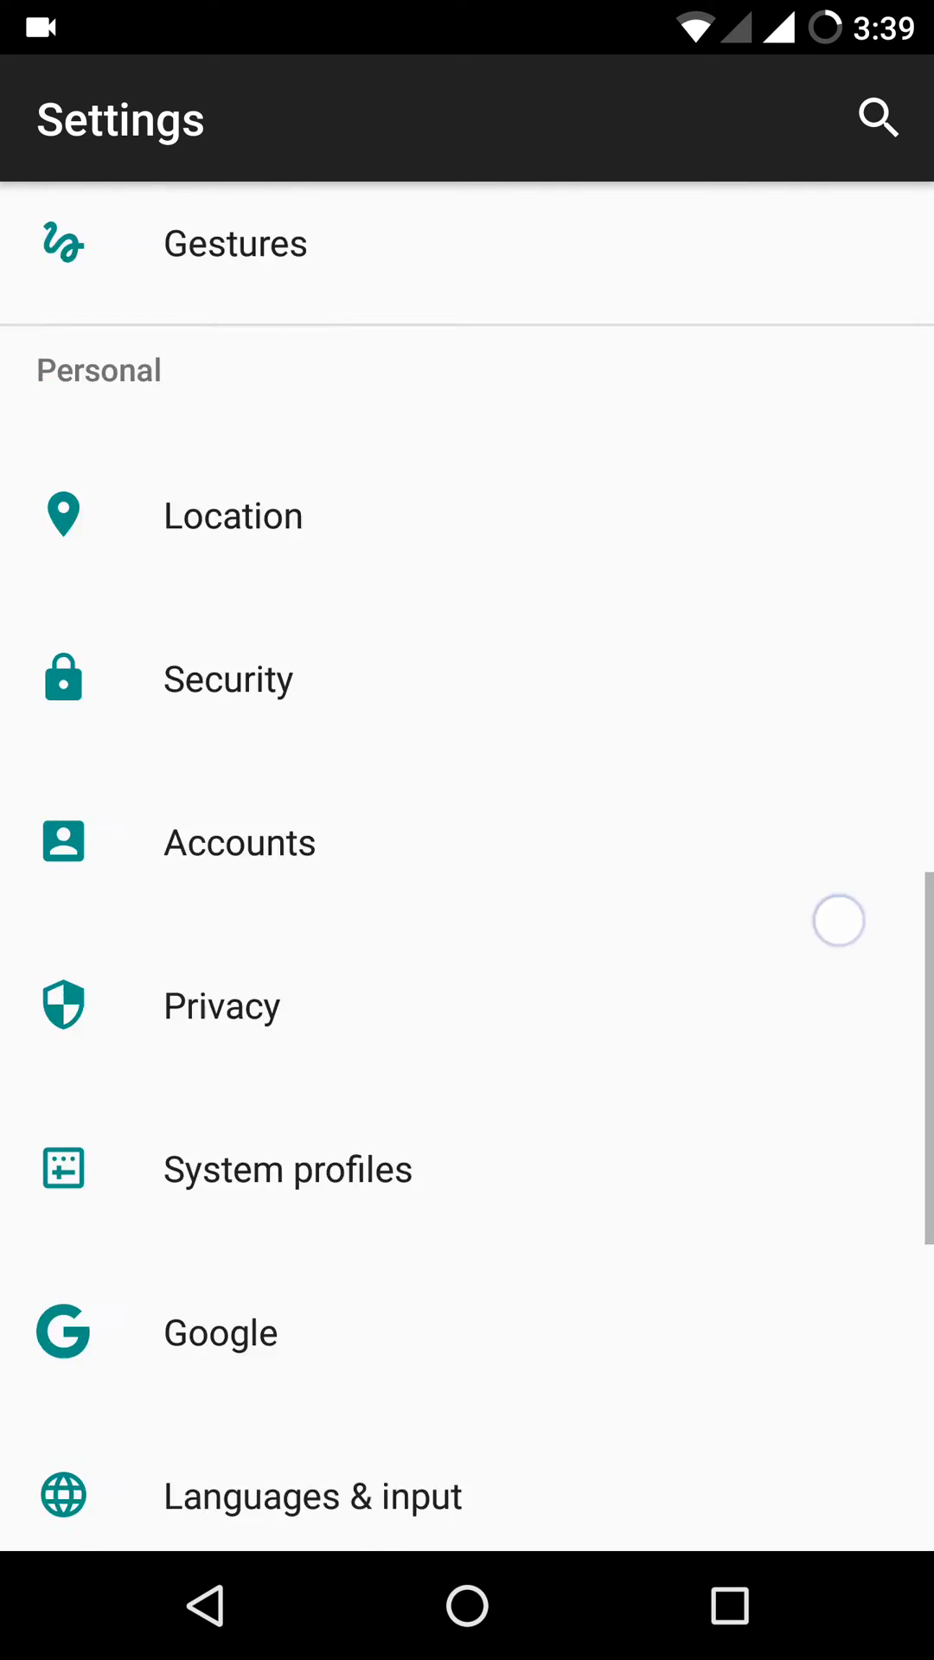
- Review the Buttons page's navigation bar options, then expand the quick settings panel
scroll(down, 3)
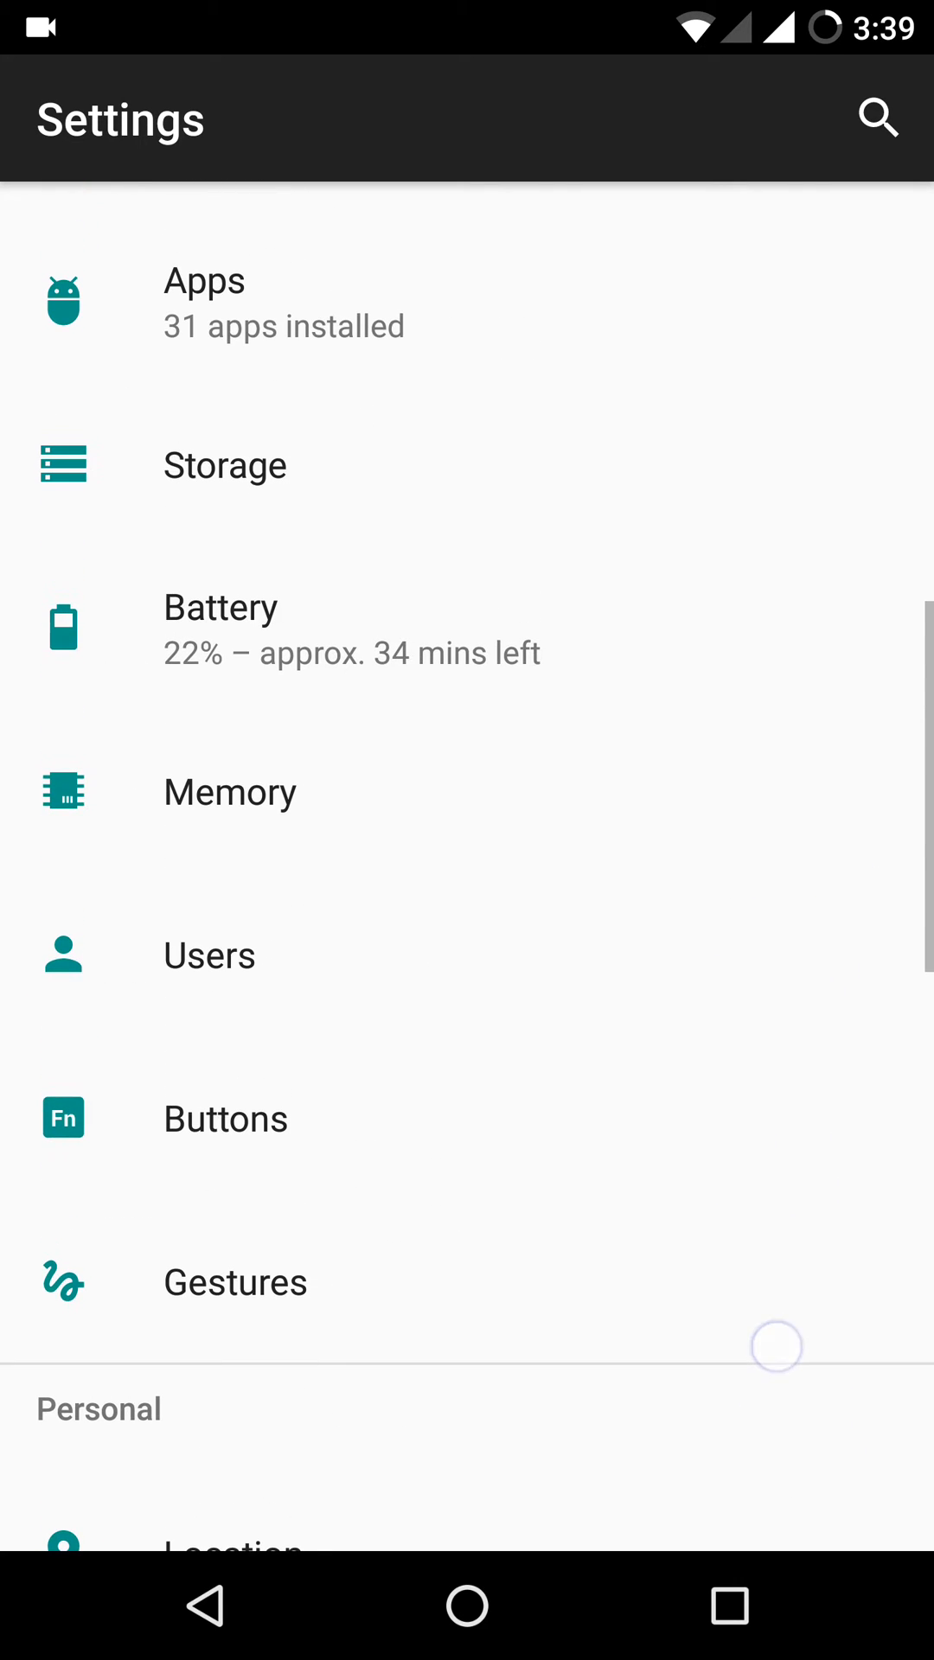
click(225, 1118)
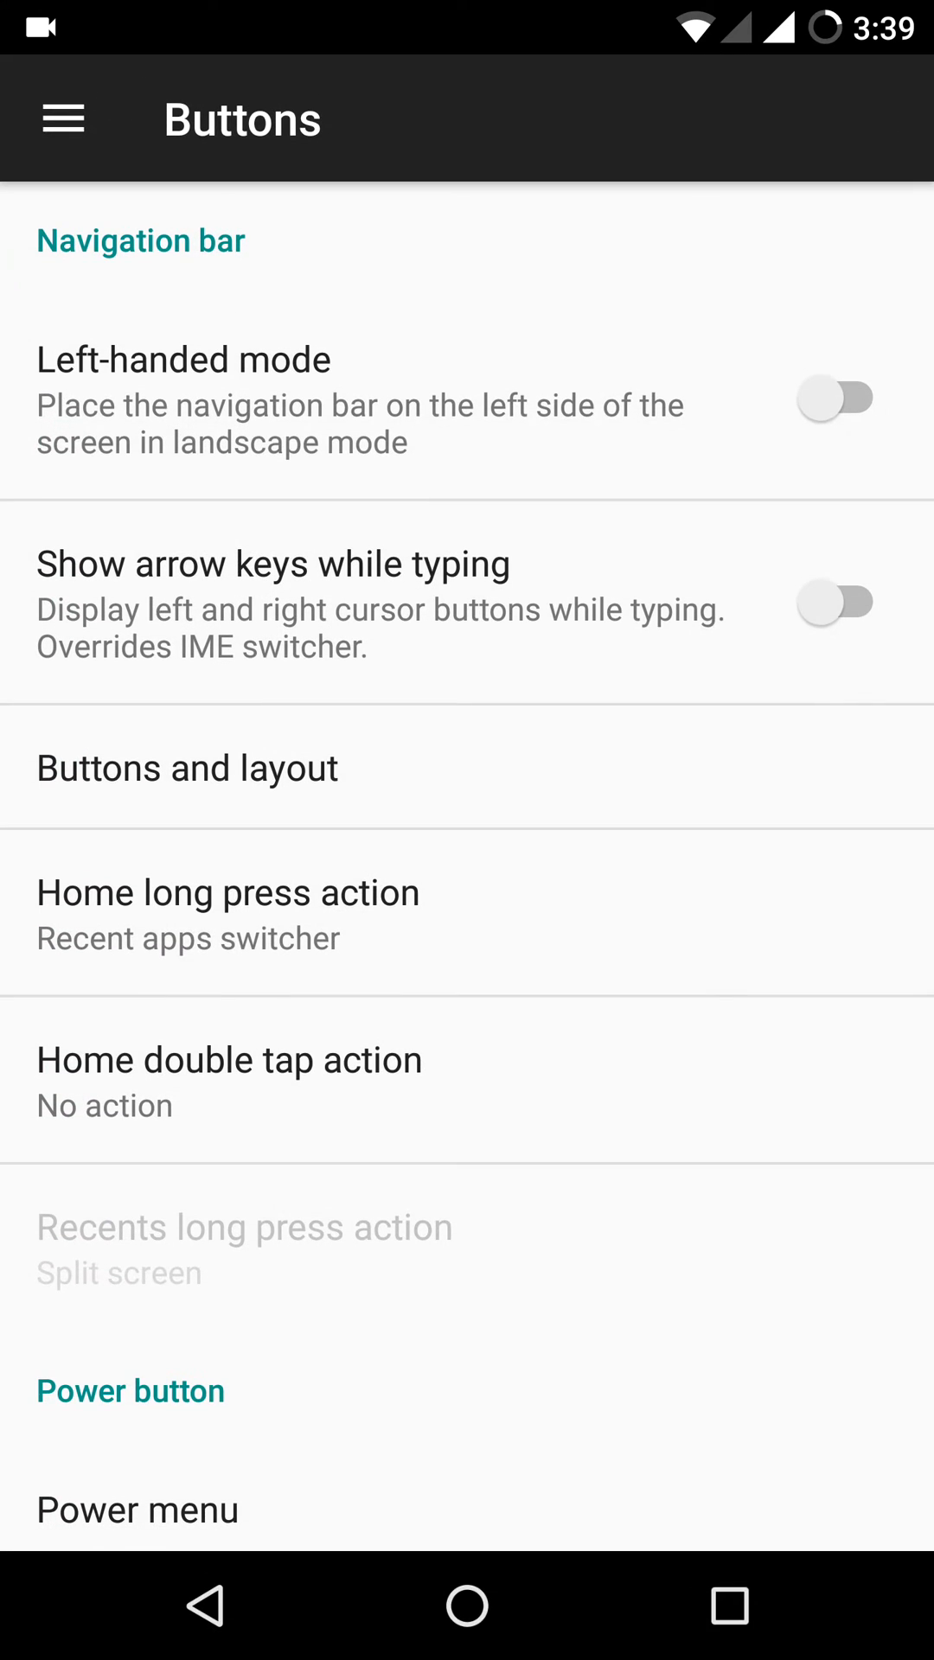
scroll(down, 3)
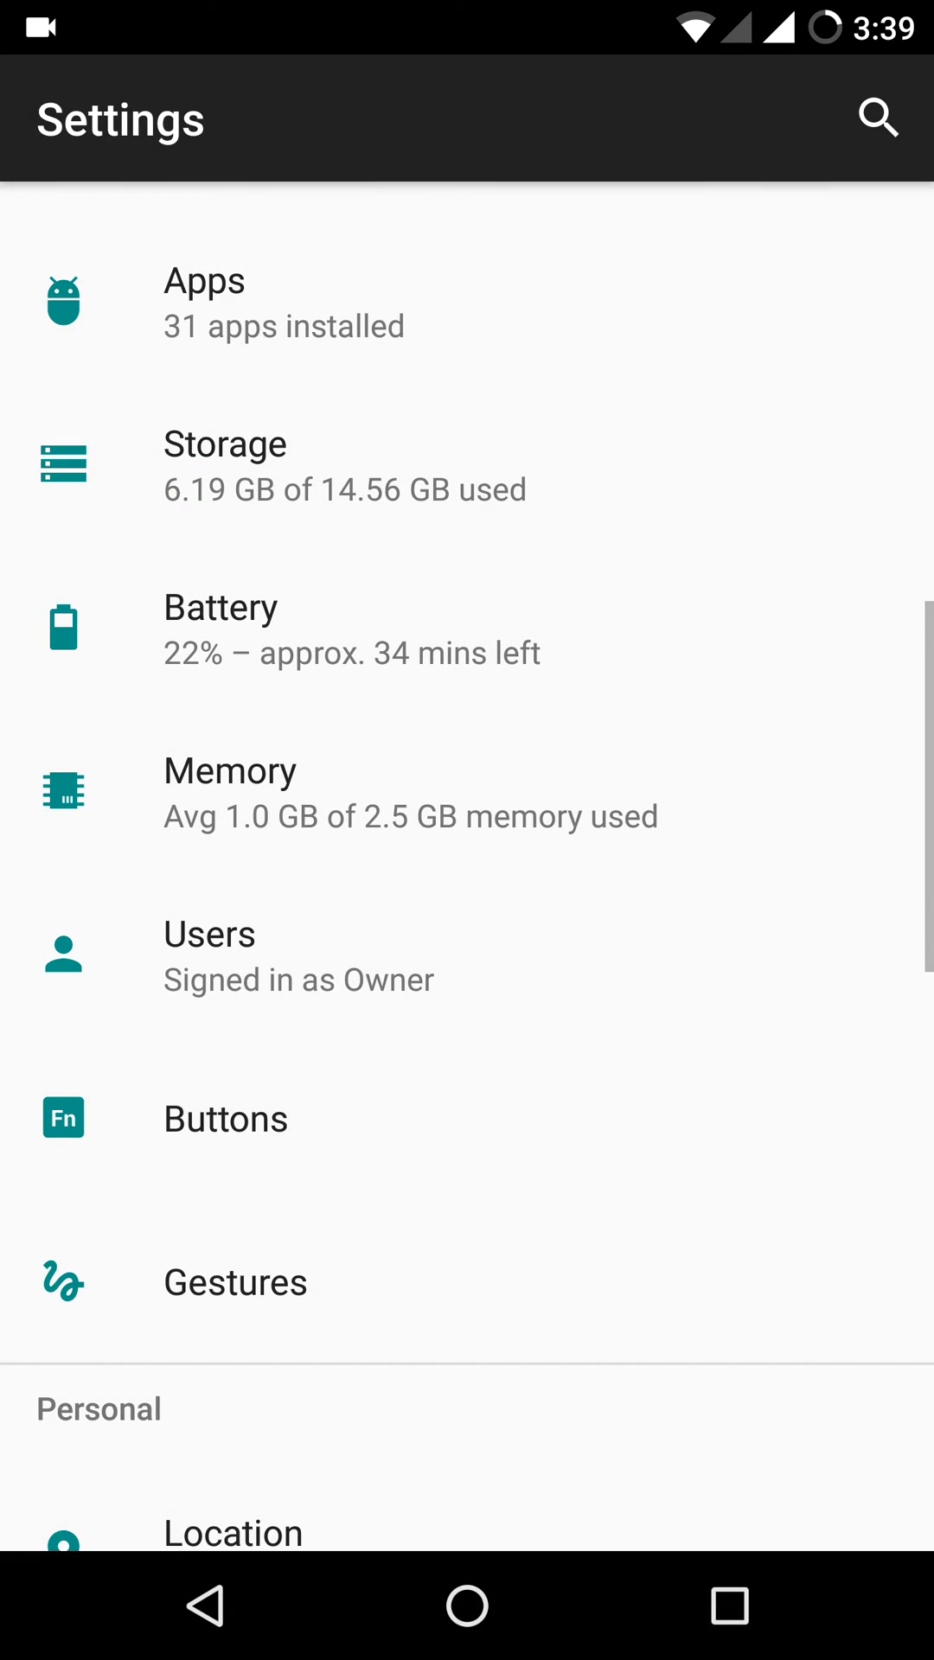
click(236, 1281)
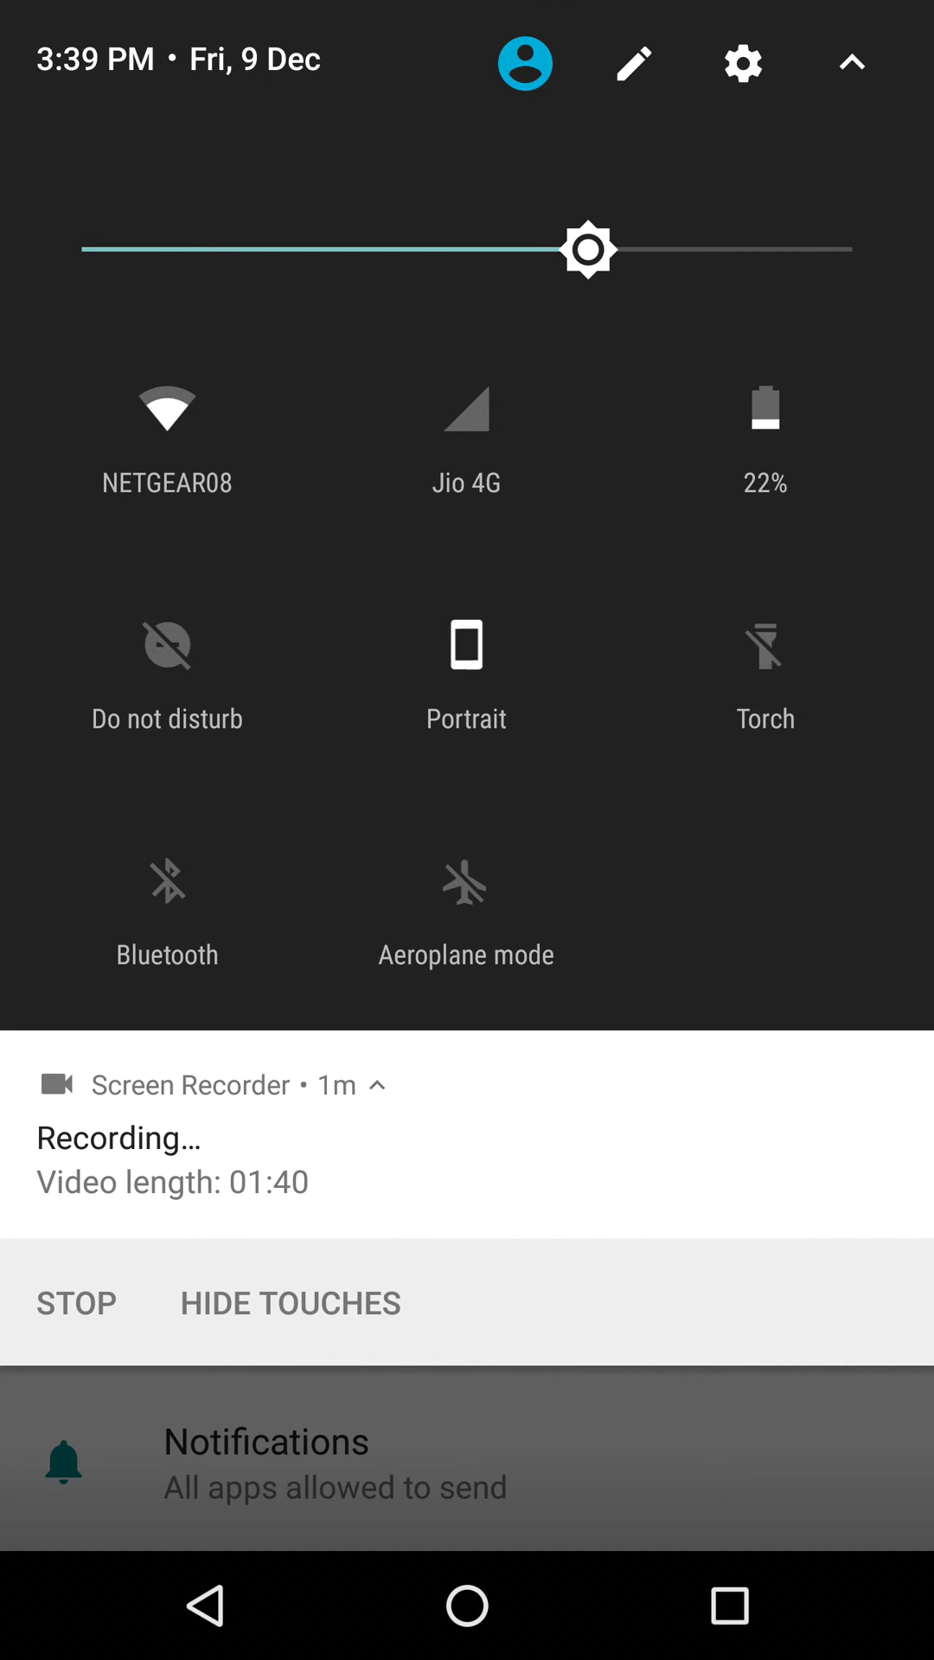
- Move the Torch tile after Aeroplane mode in quick settings edit mode and save
click(763, 646)
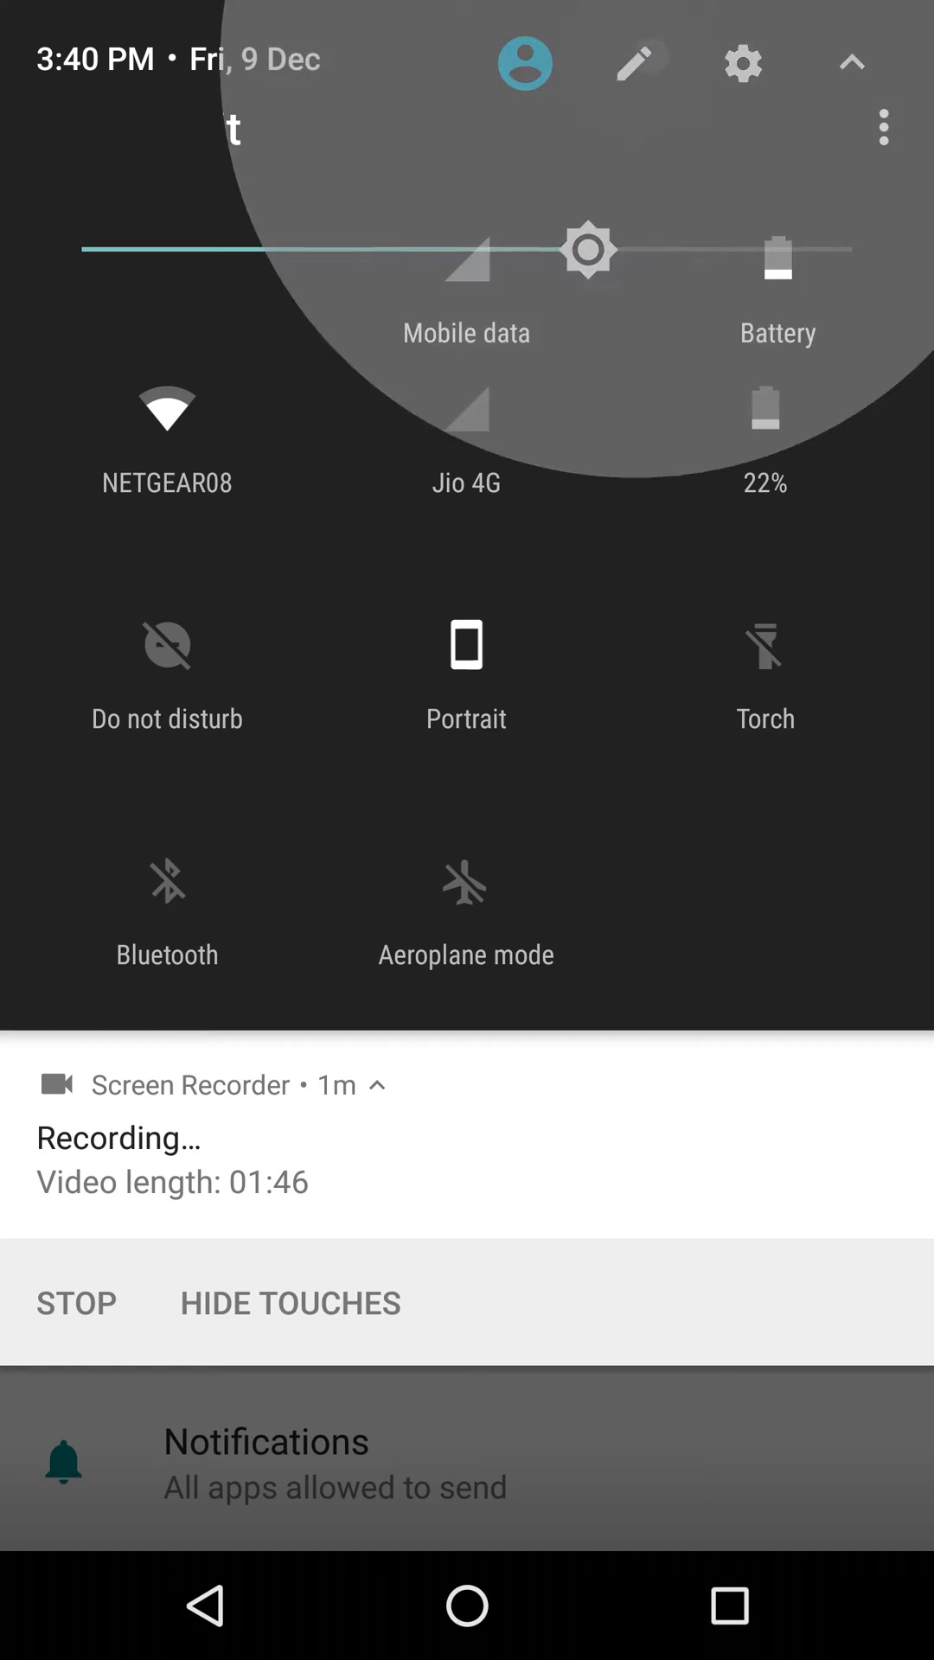
click(638, 63)
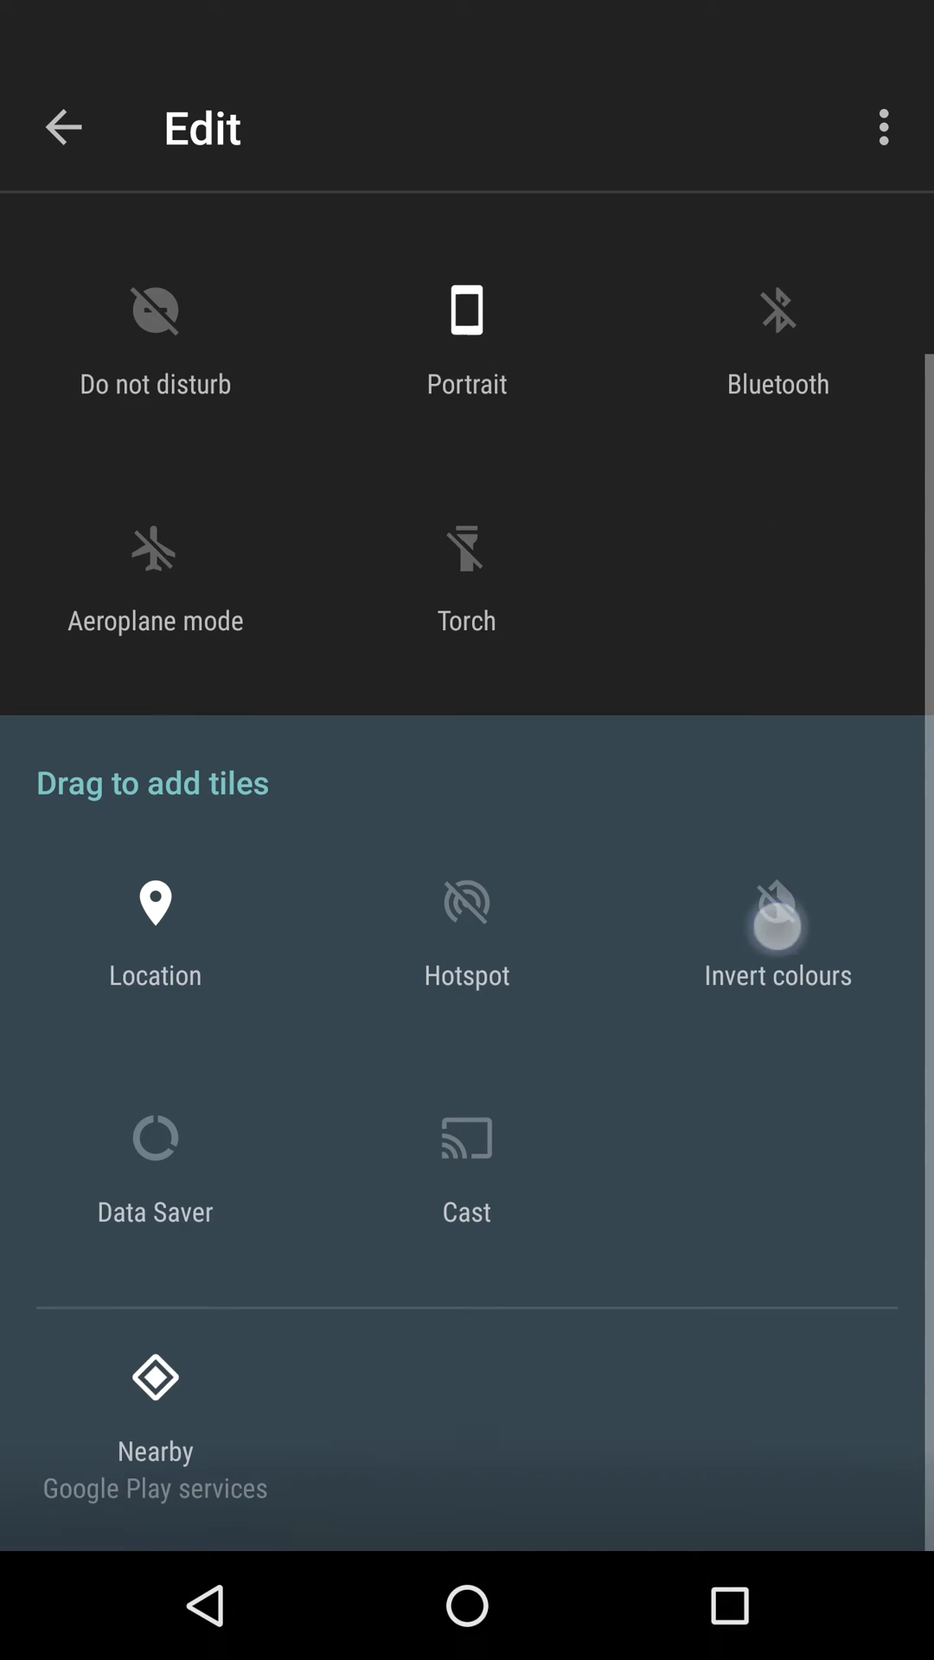
click(65, 127)
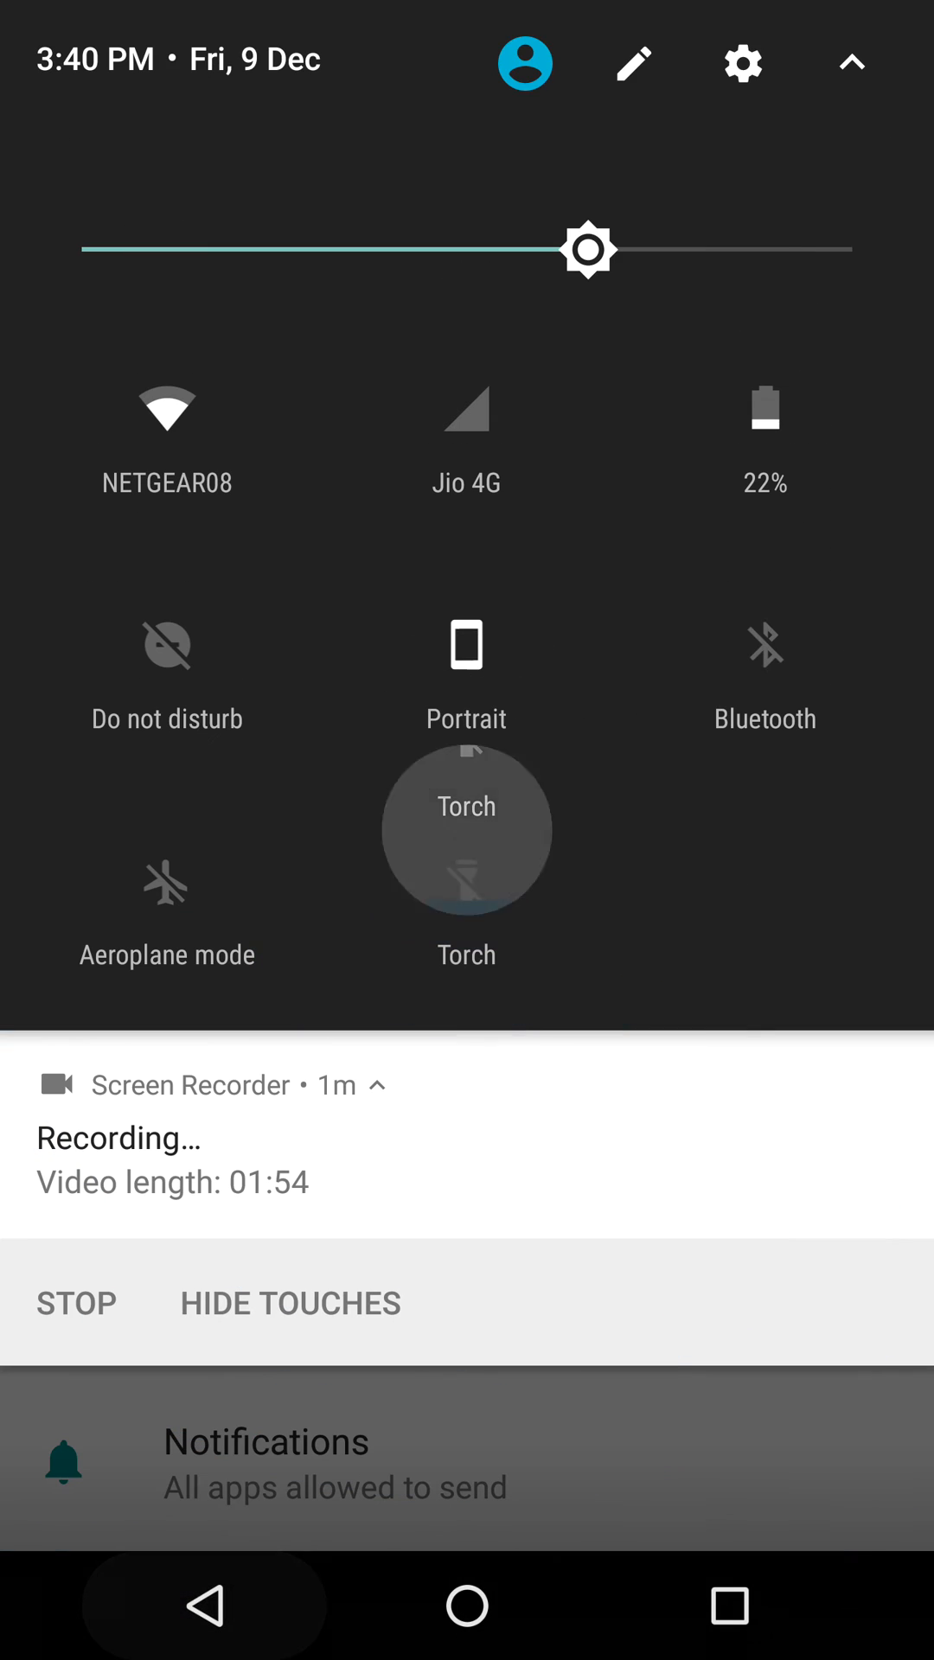
click(742, 62)
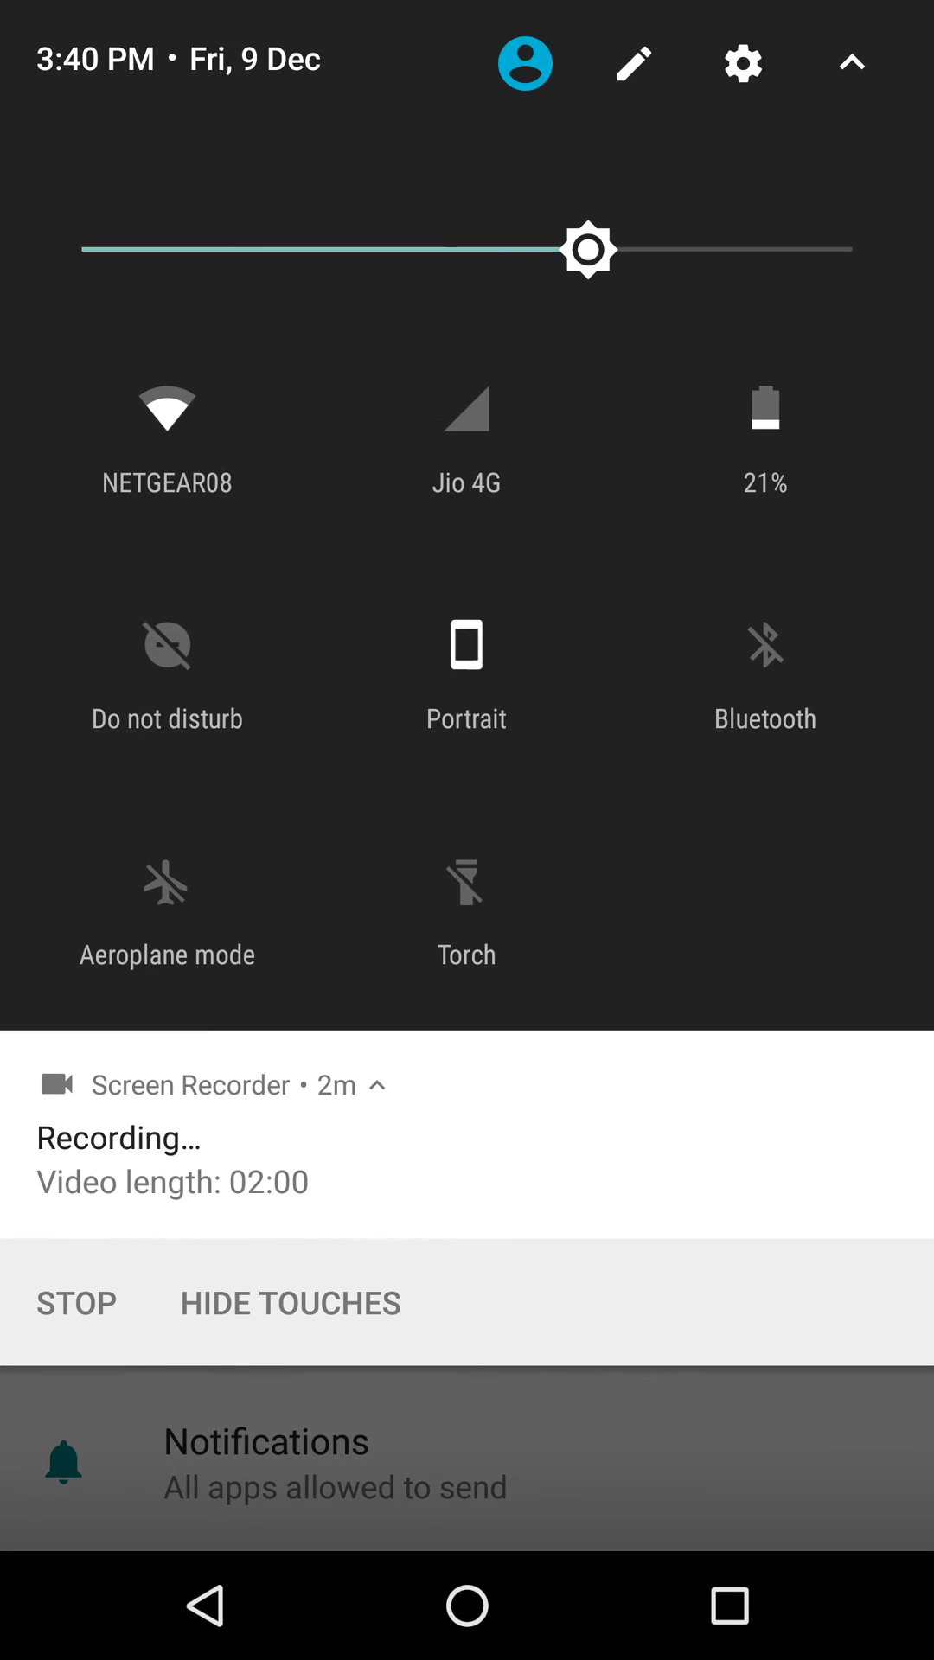
- Check Internal shared storage (6.23 GB of 14.56 GB used), then browse the main Settings list
click(742, 63)
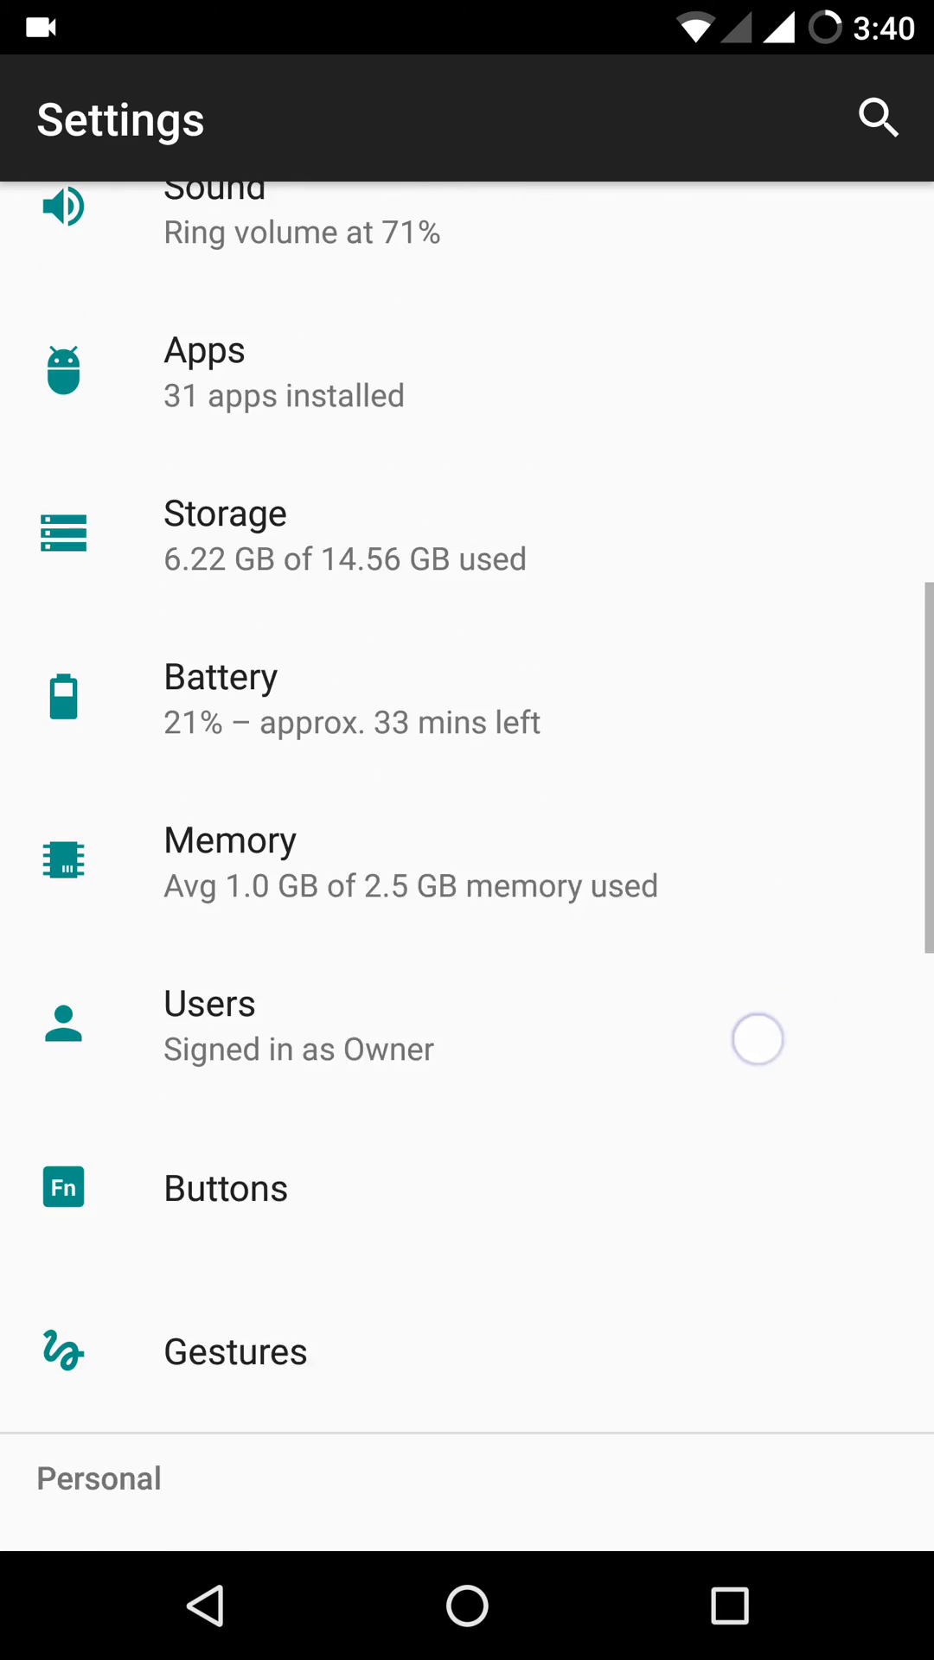
scroll(down, 3)
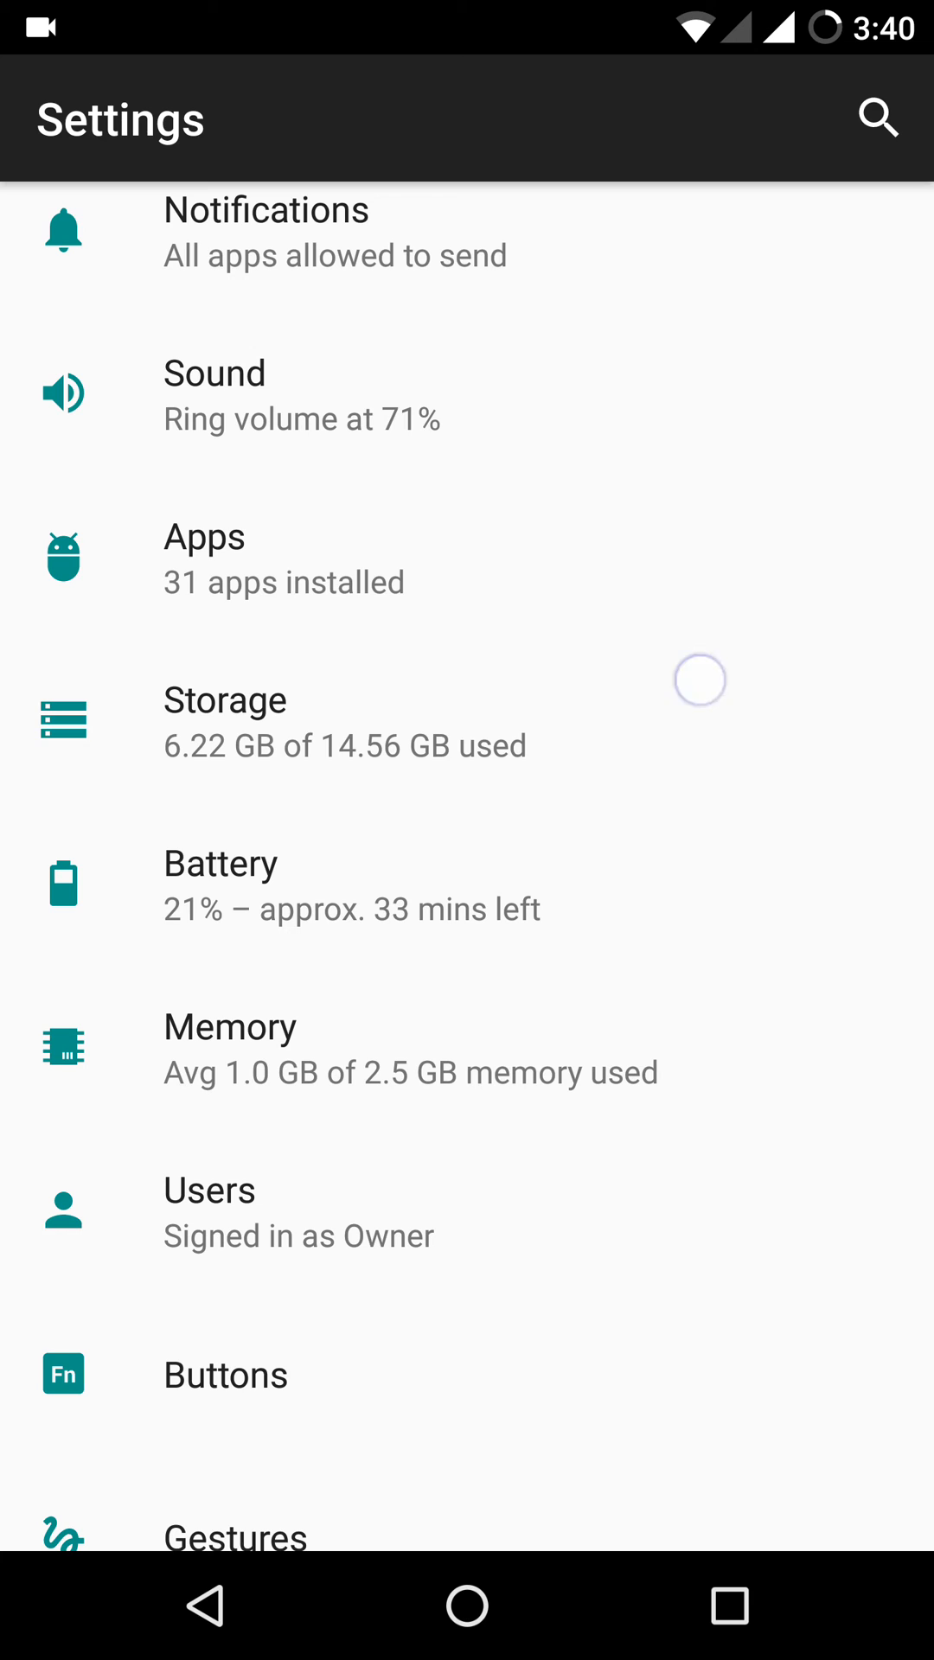
click(225, 699)
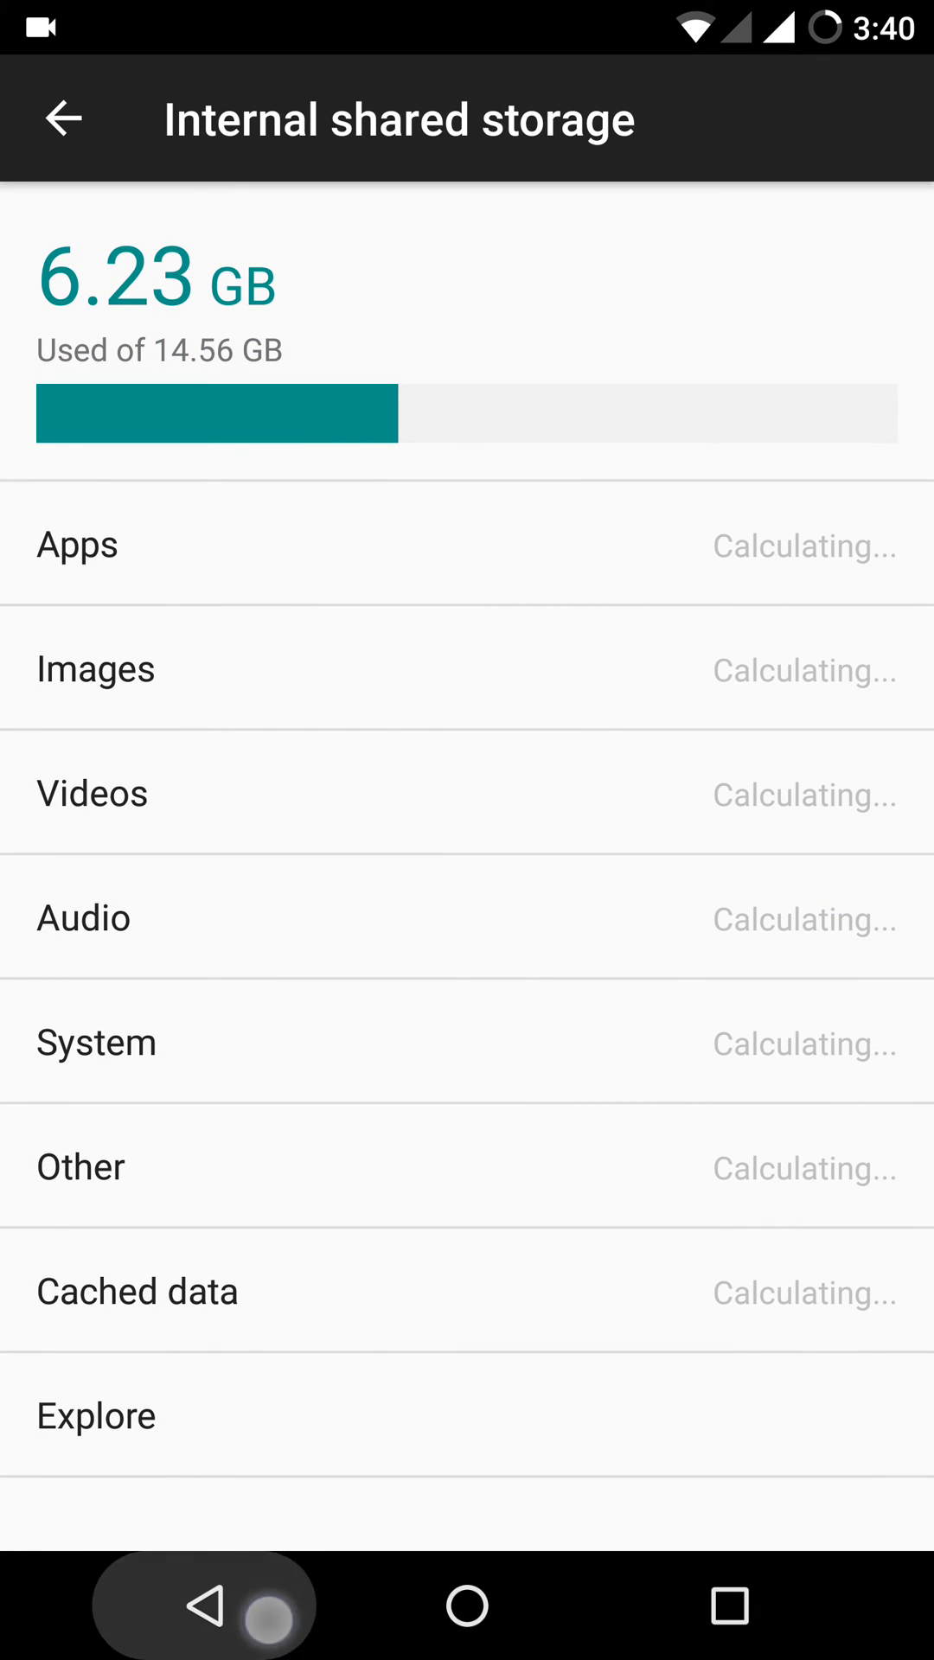
click(63, 118)
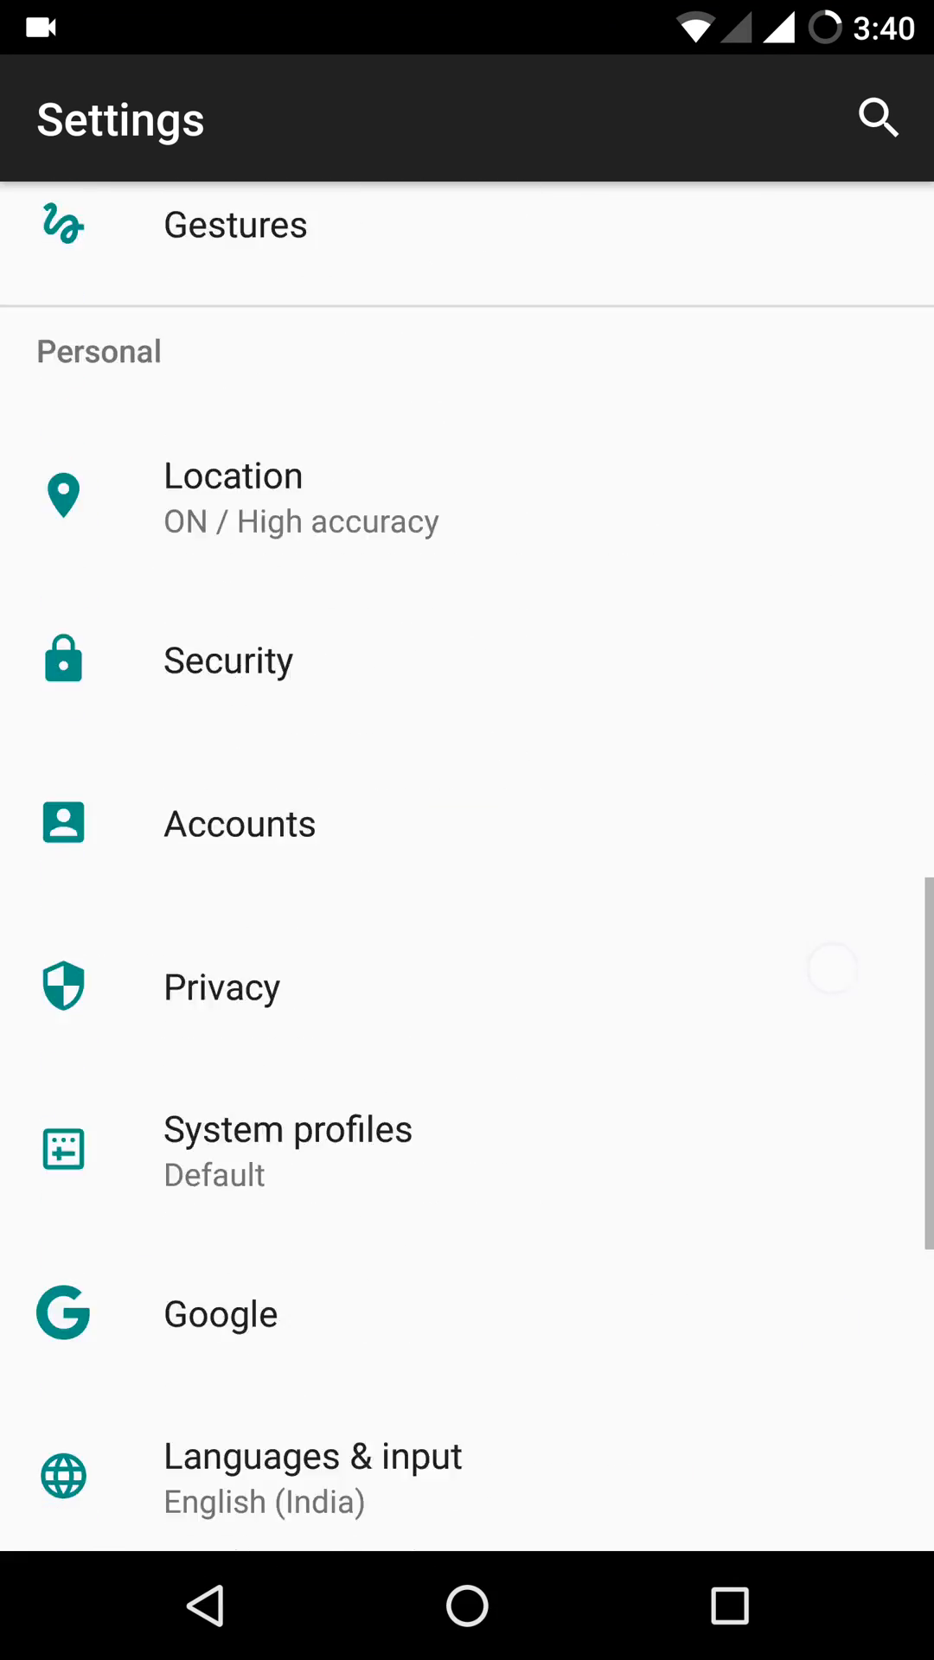
scroll(up, 3)
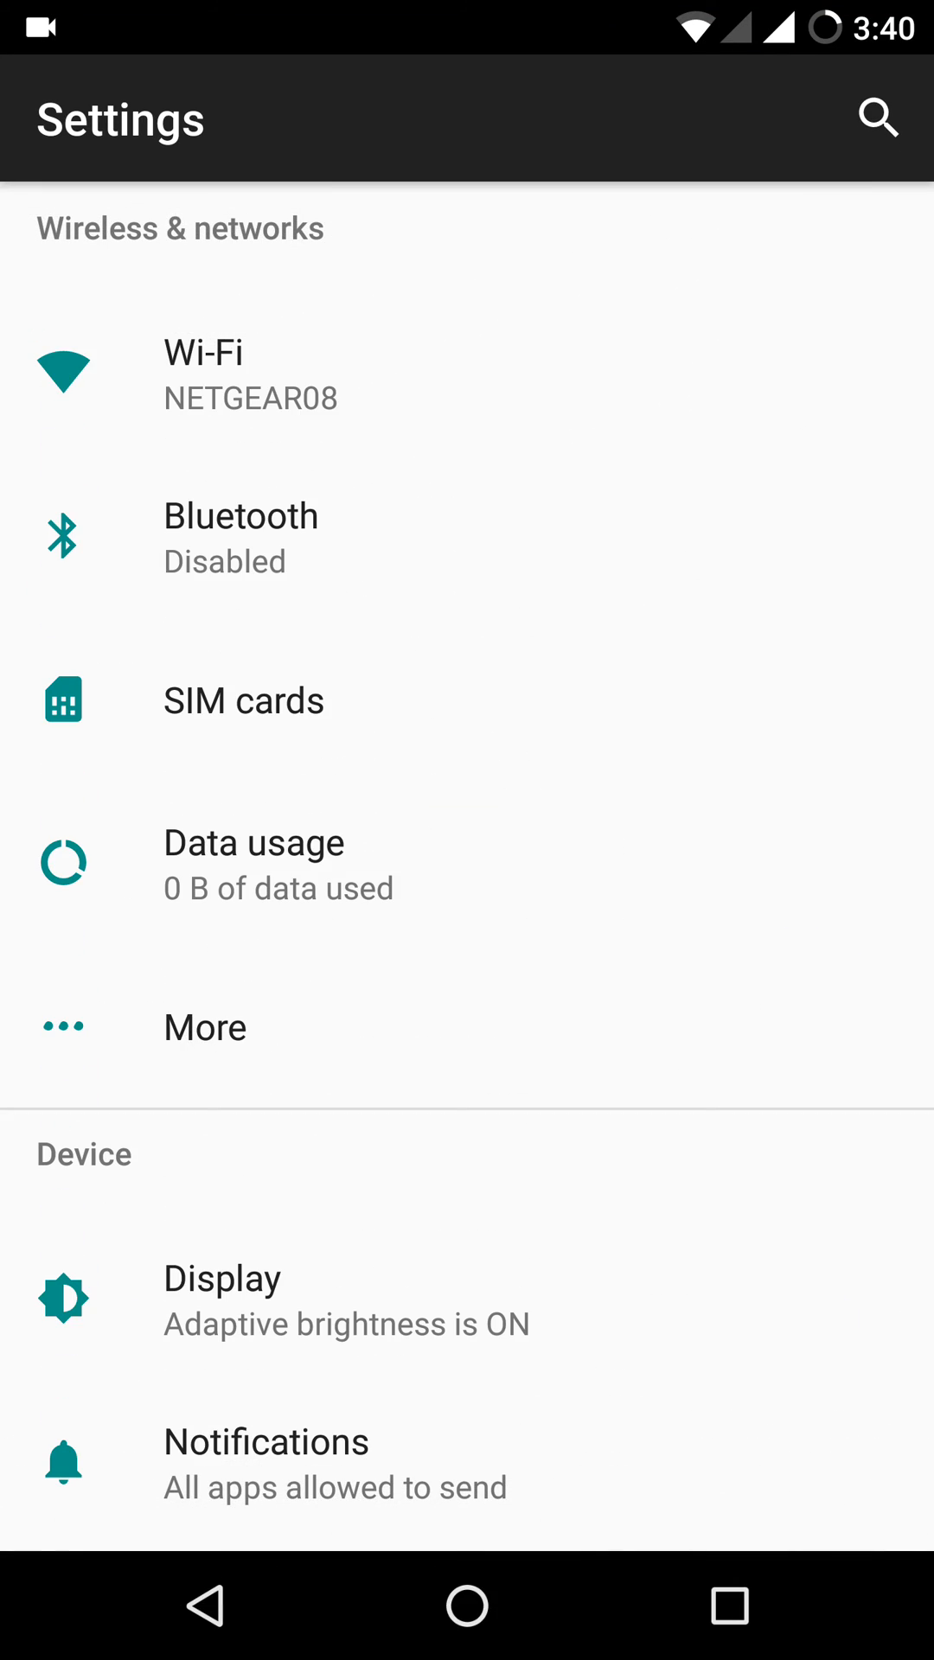
scroll(down, 3)
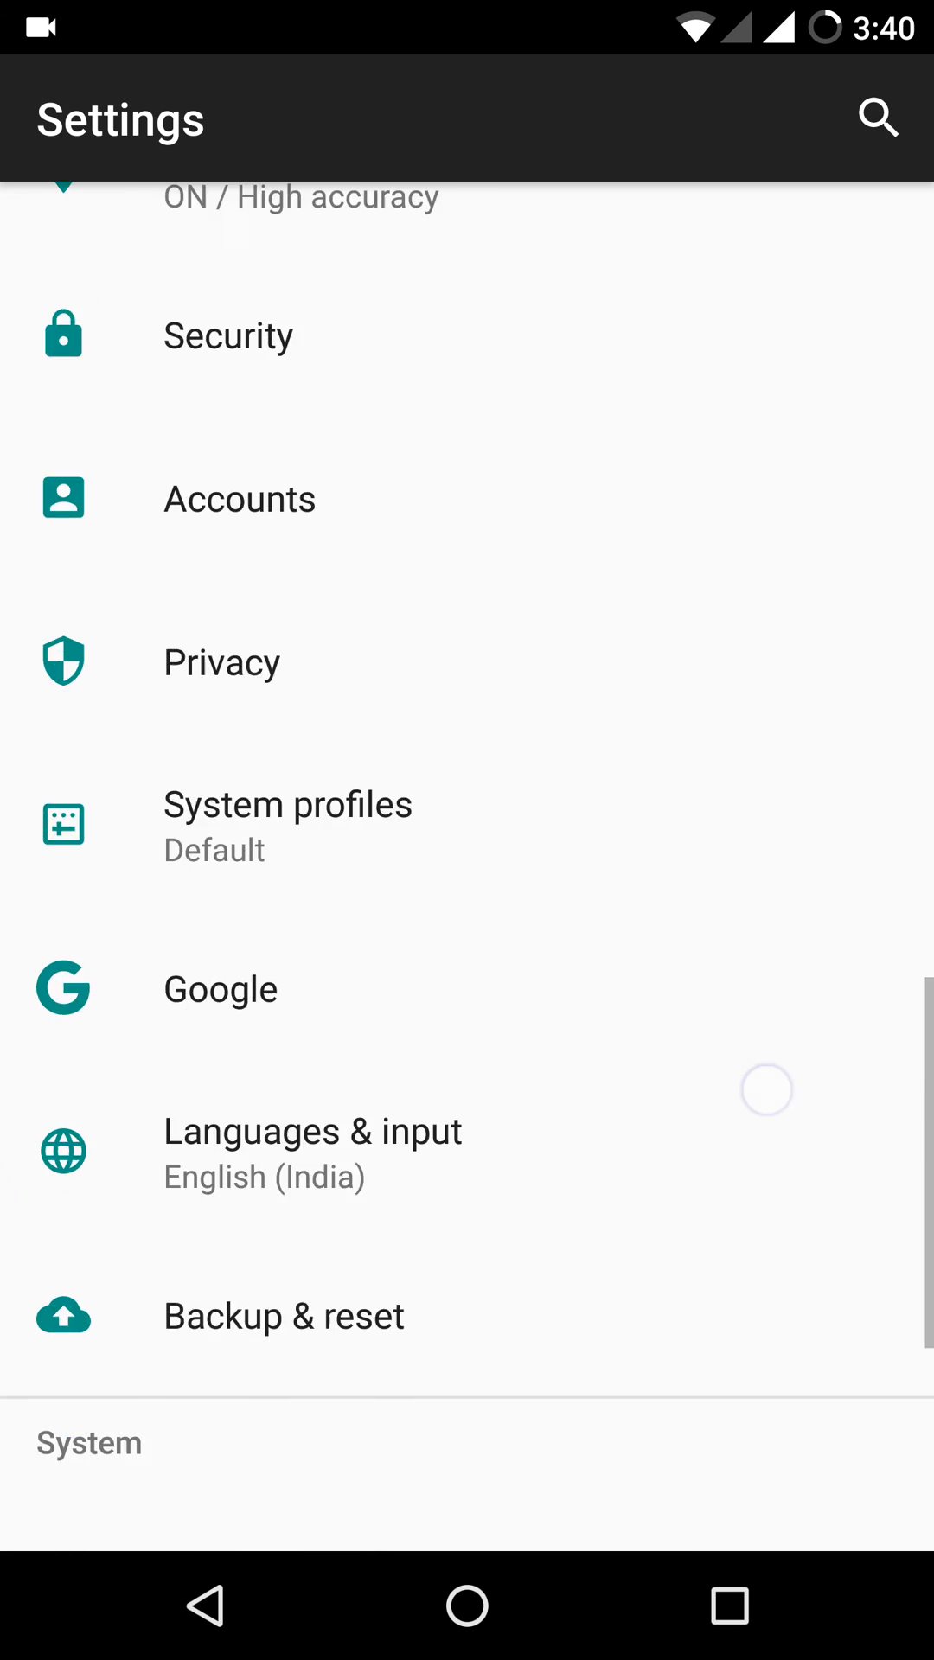